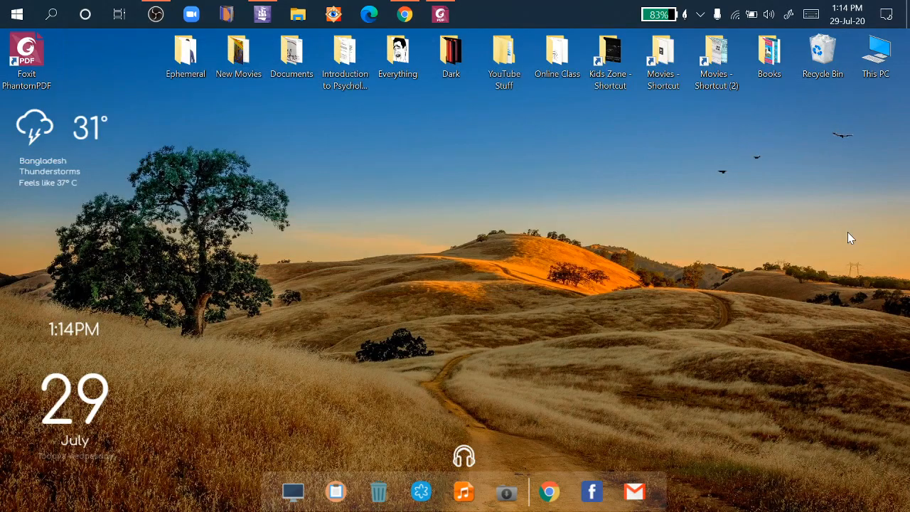
mouse_move(848, 287)
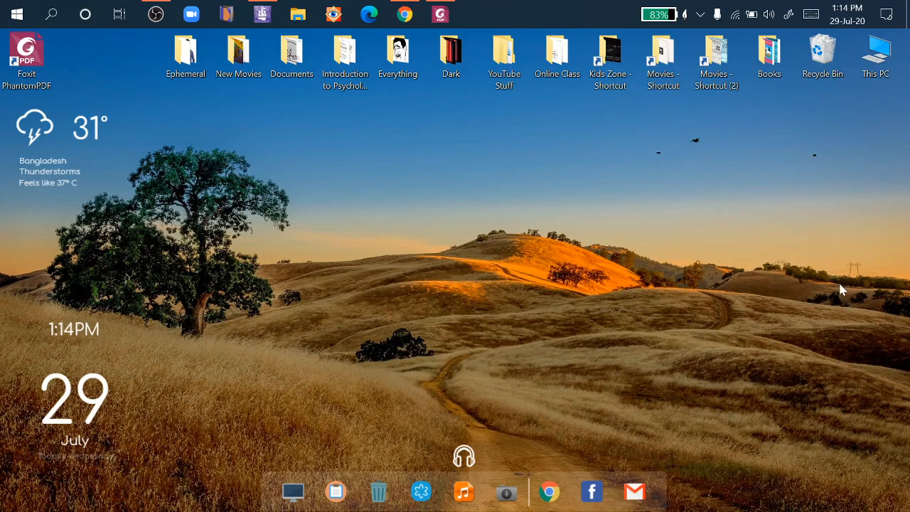
mouse_move(730, 297)
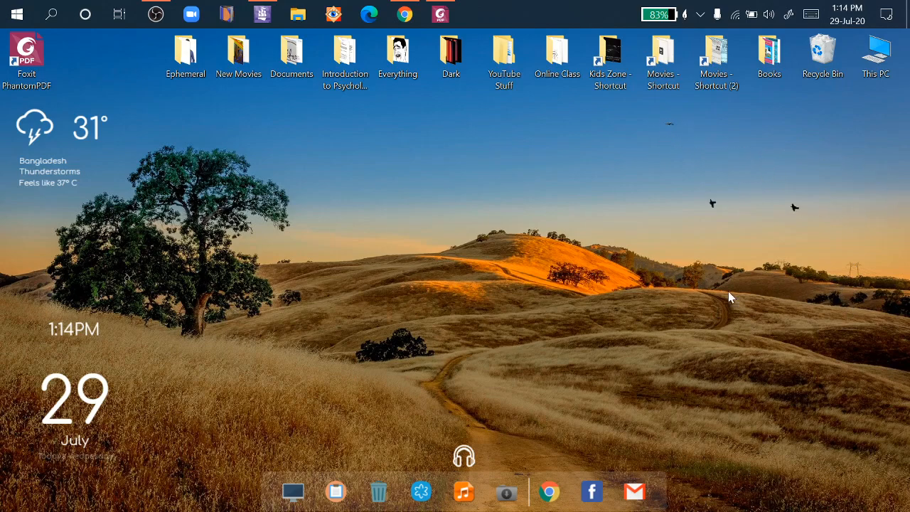
mouse_move(688, 288)
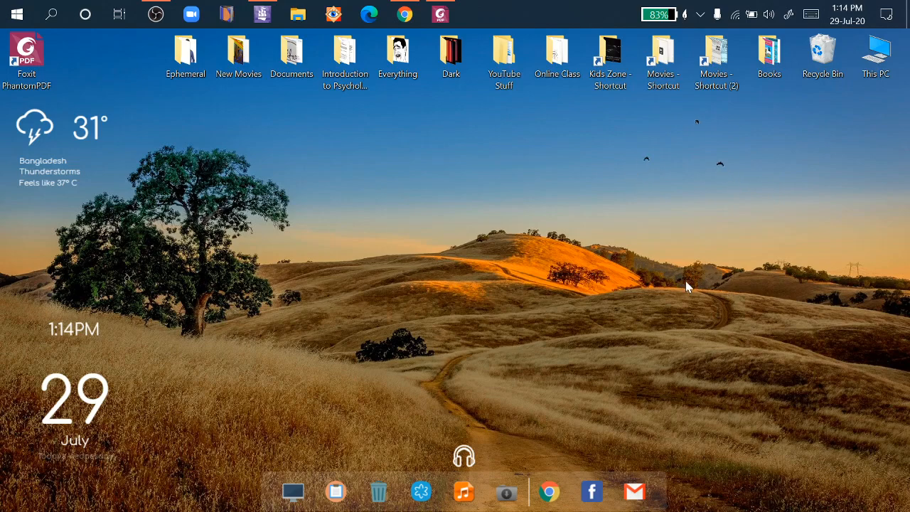
mouse_move(569, 283)
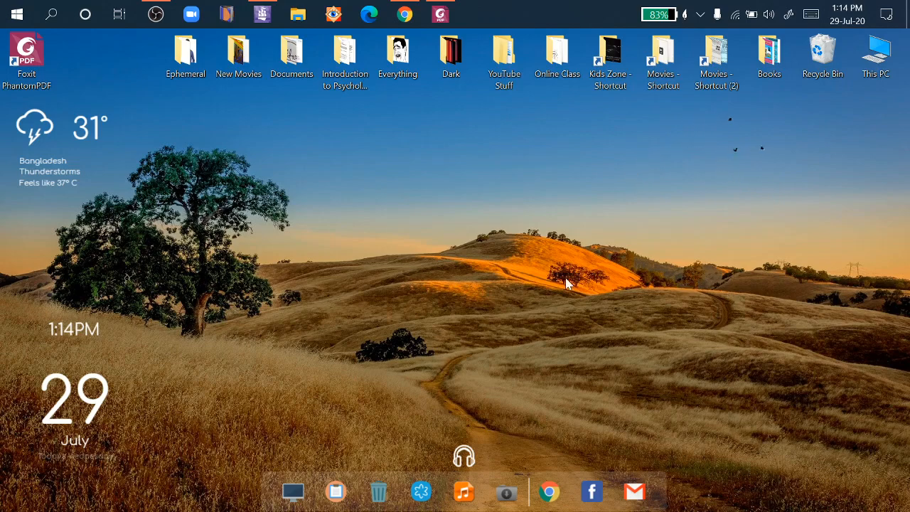
mouse_move(543, 278)
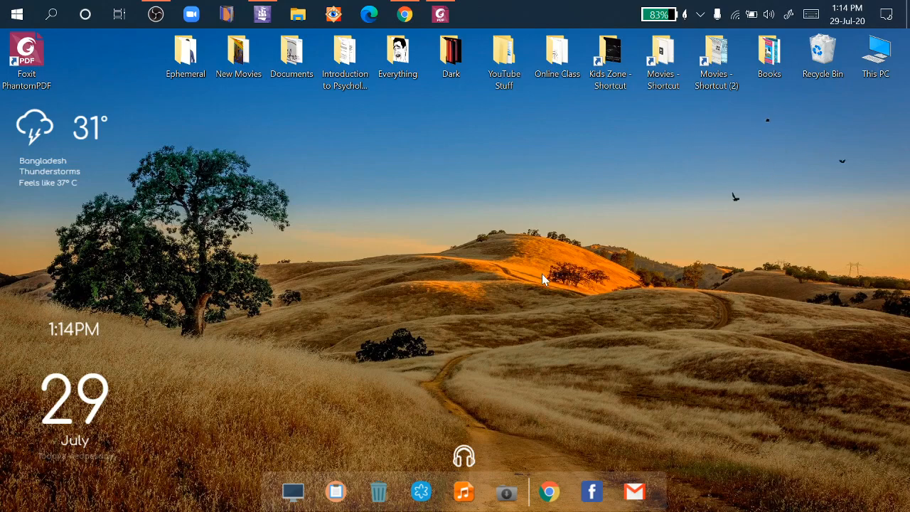
mouse_move(498, 283)
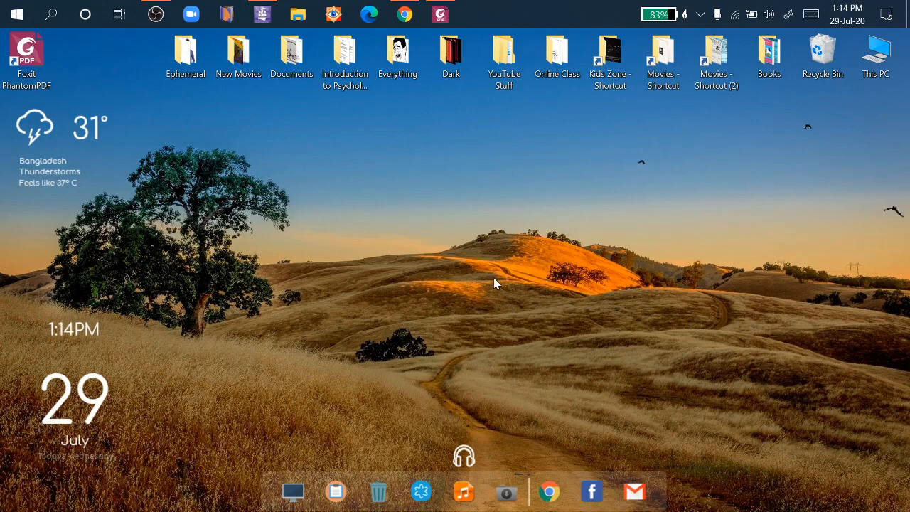
mouse_move(498, 271)
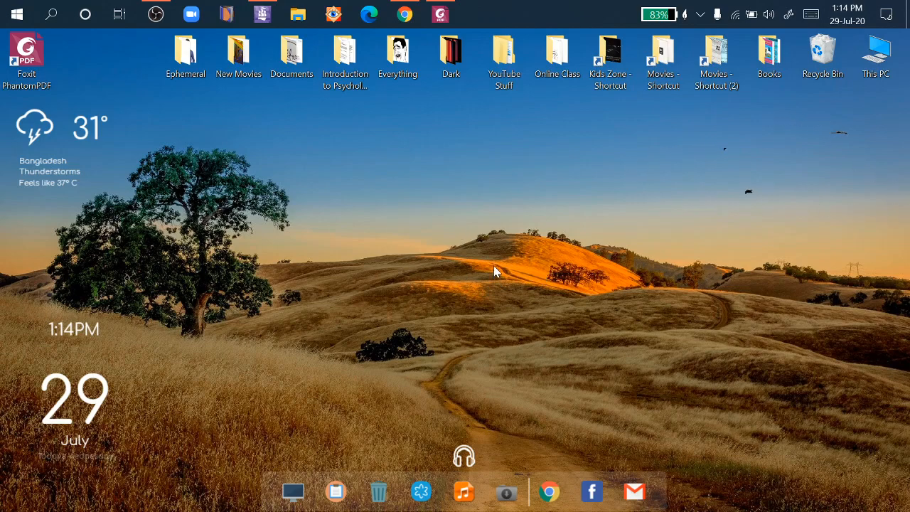
mouse_move(515, 196)
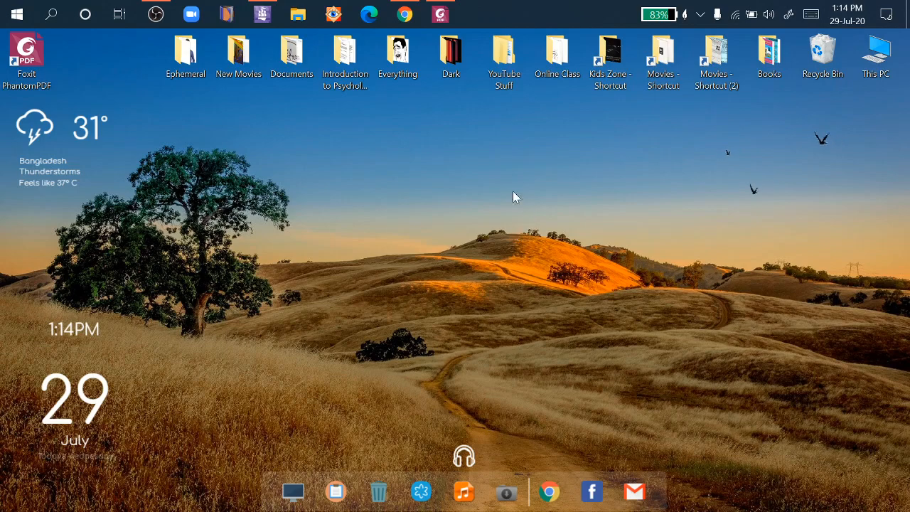
mouse_move(512, 191)
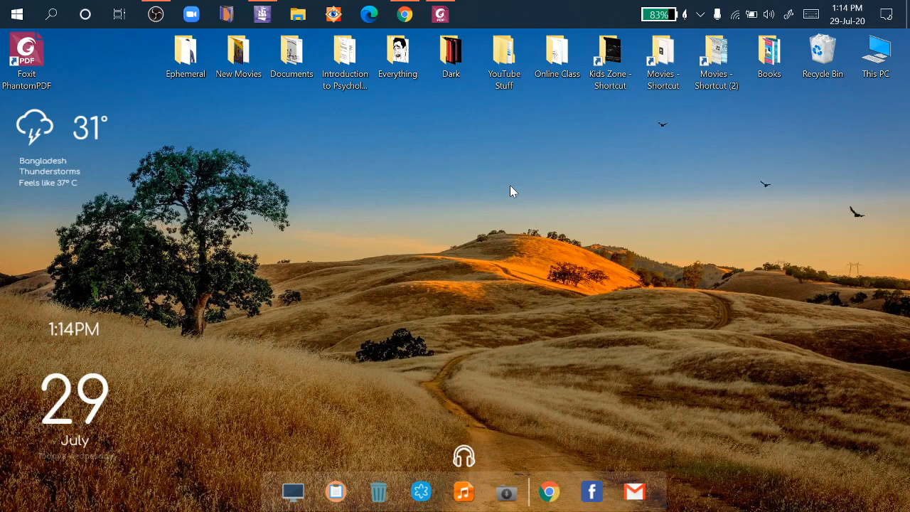
mouse_move(518, 176)
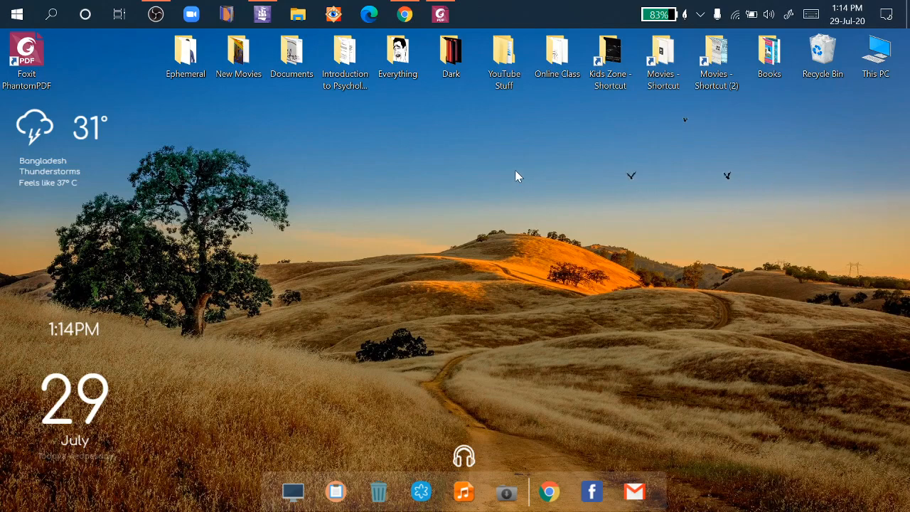
mouse_move(532, 173)
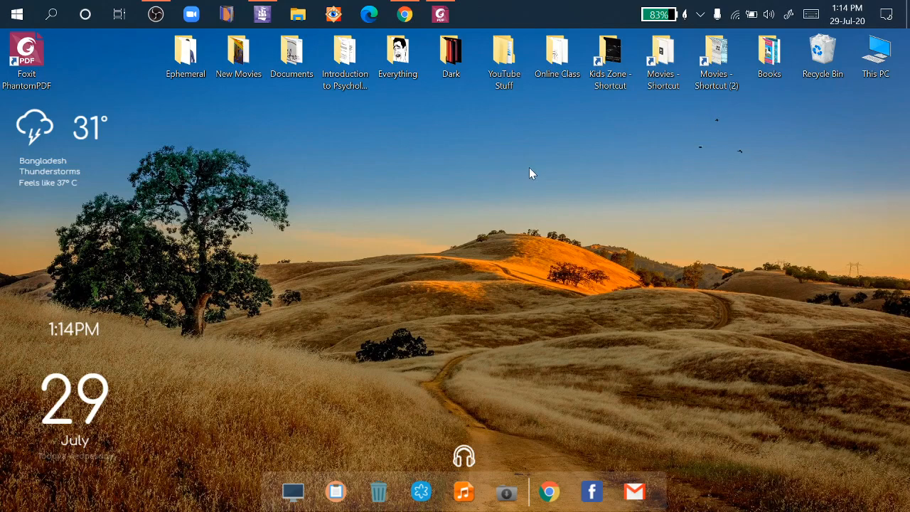
mouse_move(510, 216)
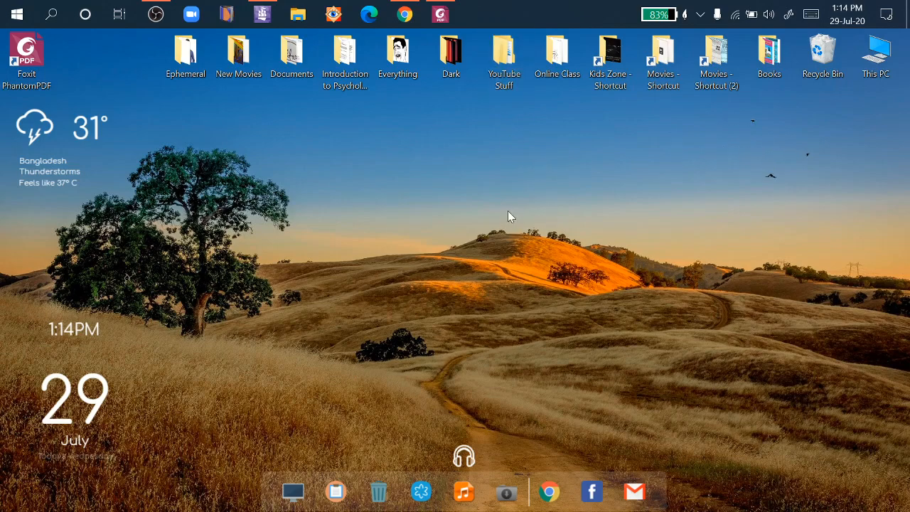
Close the Research Designs document in Foxit PhantomPDF, saving its changes.
left_click(440, 11)
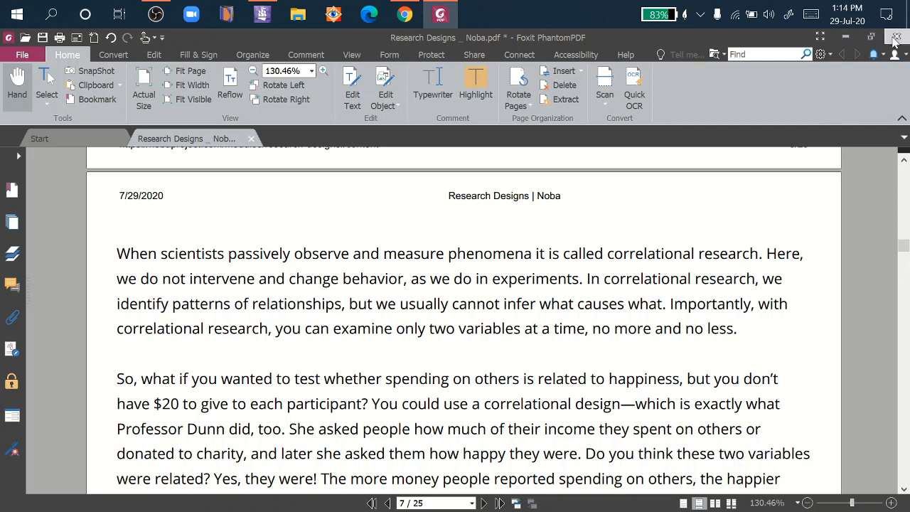
left_click(894, 37)
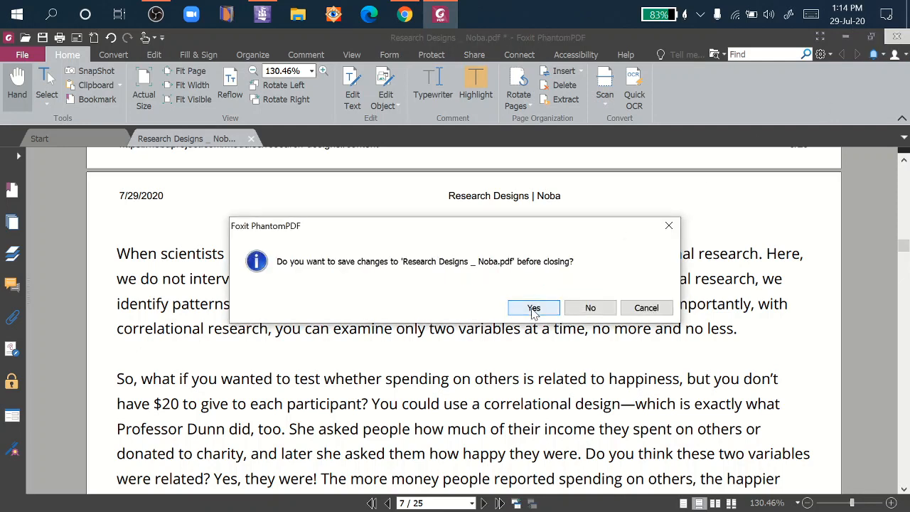
left_click(533, 307)
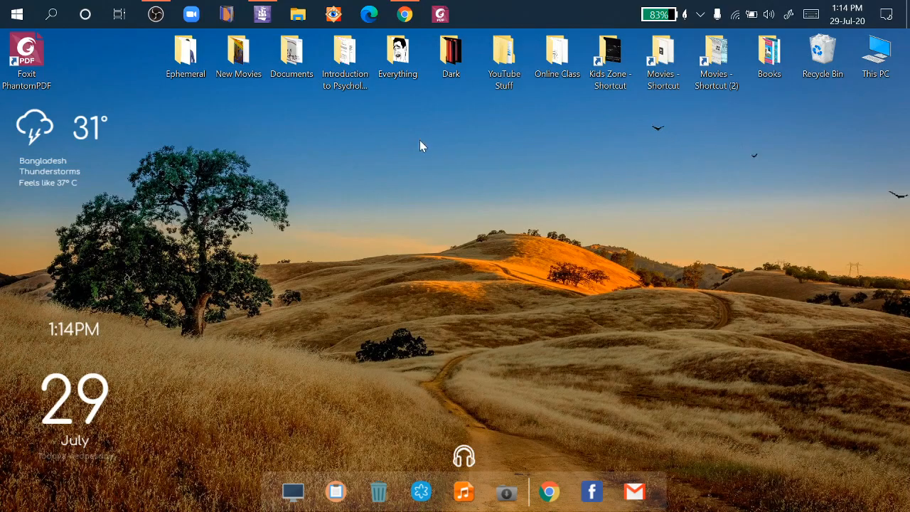
mouse_move(466, 76)
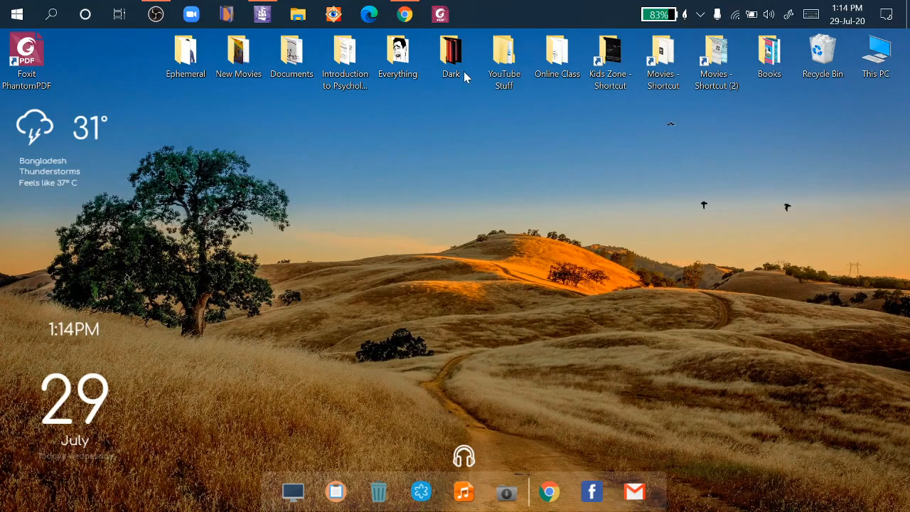
mouse_move(334, 127)
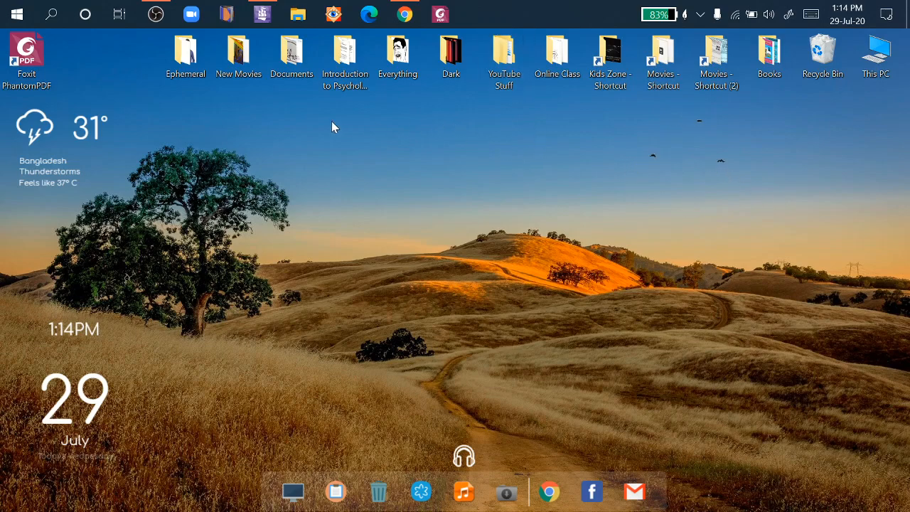
Open the Books folder maximized in File Explorer and scroll to A Cristmas Carrol.pdf.
left_click(768, 54)
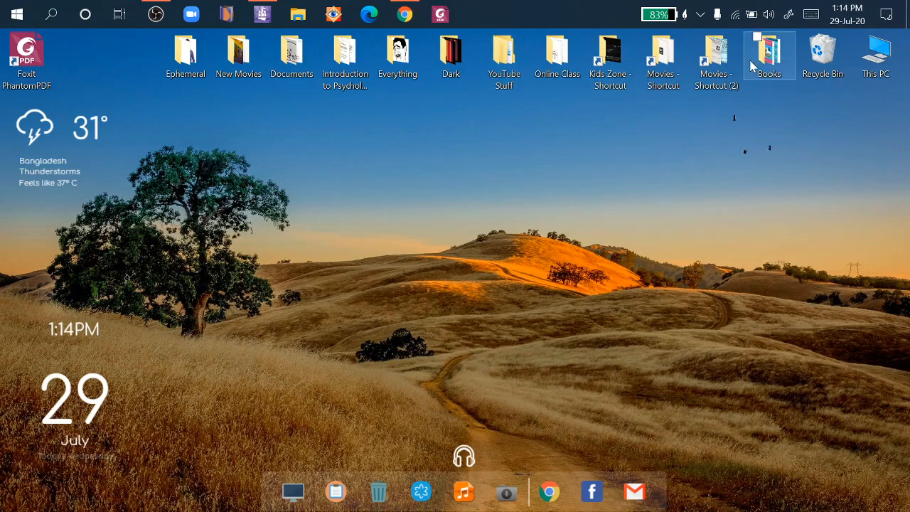
double_click(769, 50)
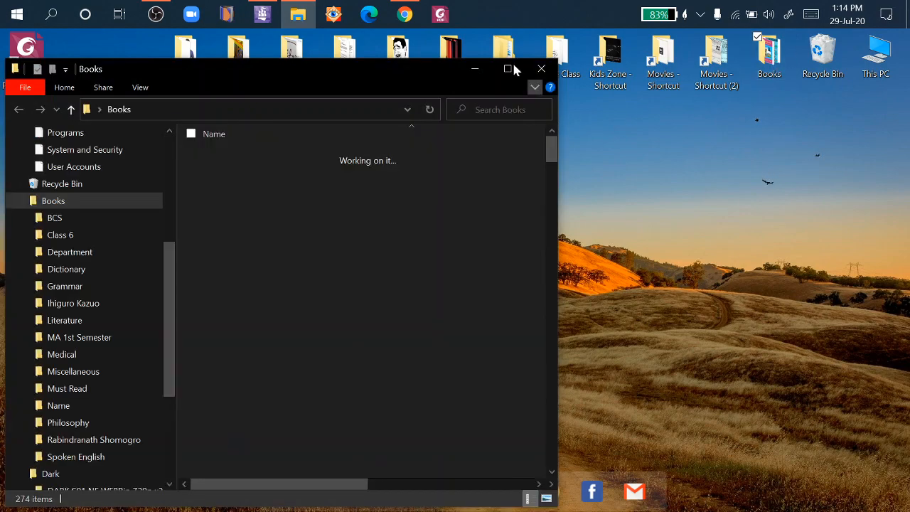
left_click(508, 69)
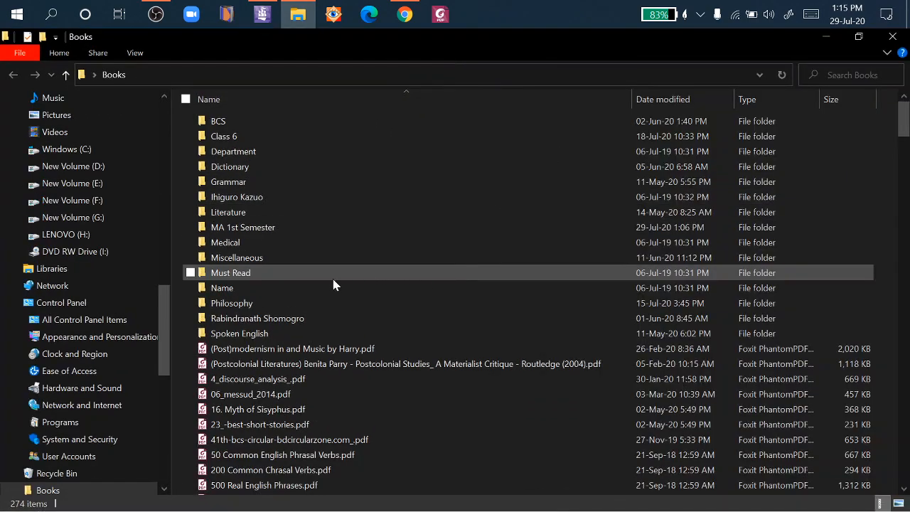
scroll("down", 3)
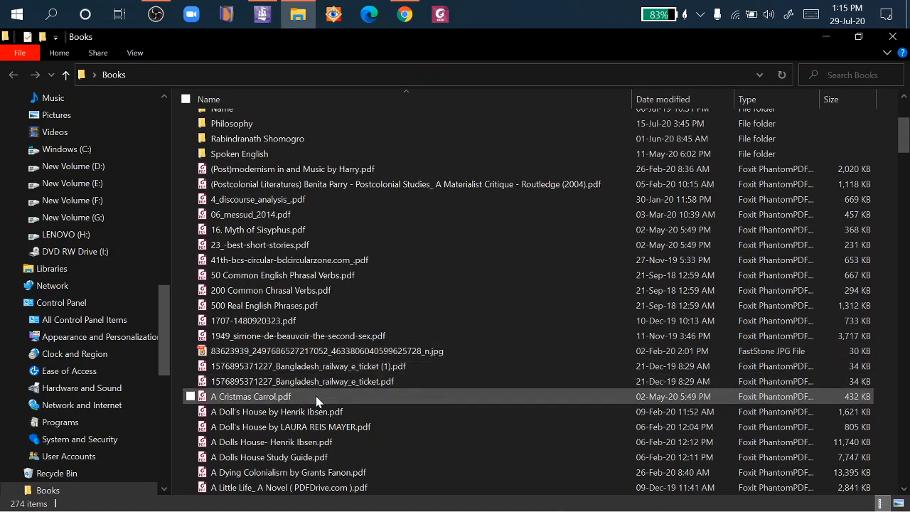
mouse_move(318, 401)
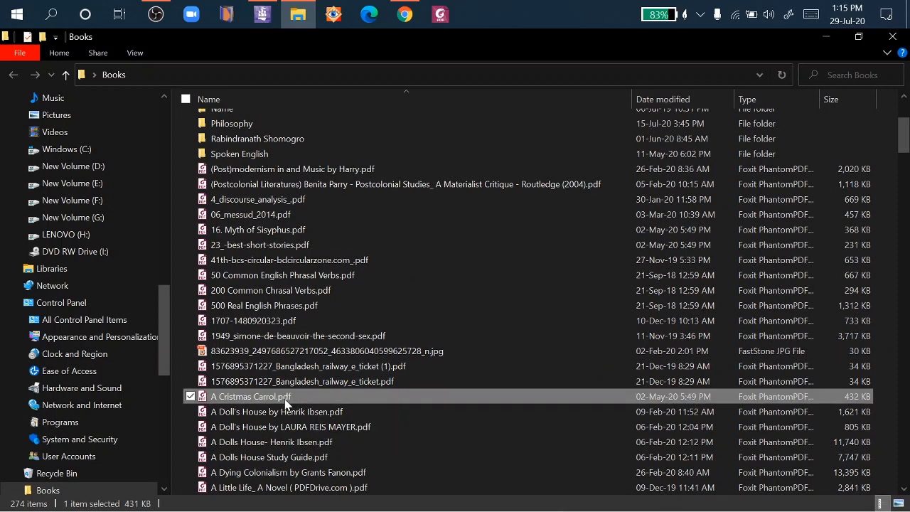
mouse_move(285, 401)
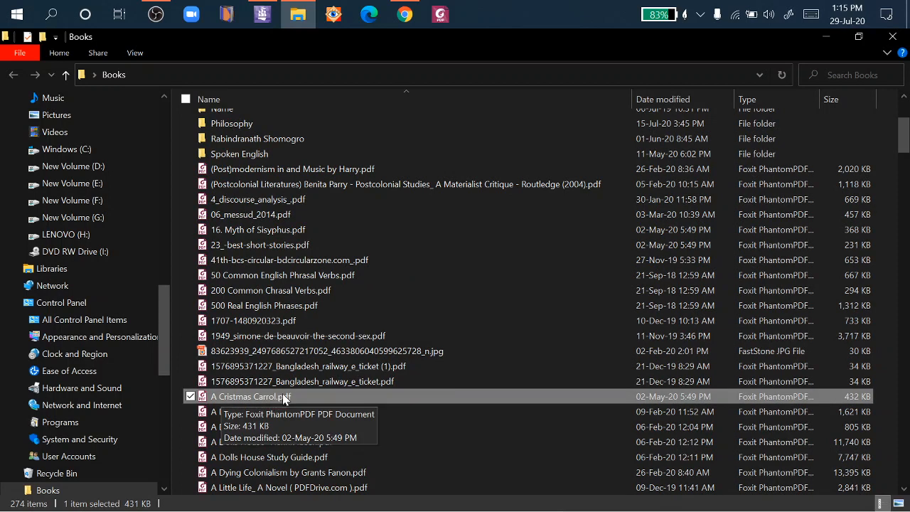
Open A Cristmas Carrol.pdf with Foxit PhantomPDF 10.0 from its context menu.
right_click(250, 395)
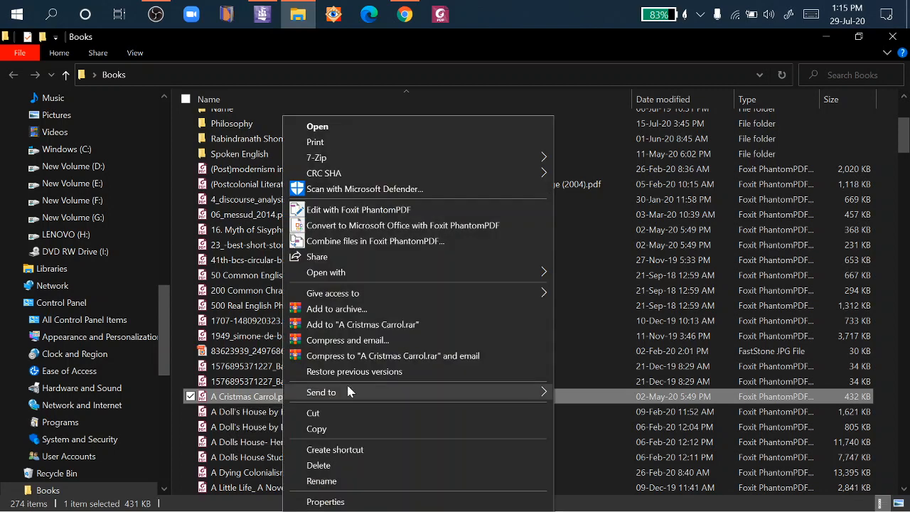
mouse_move(409, 281)
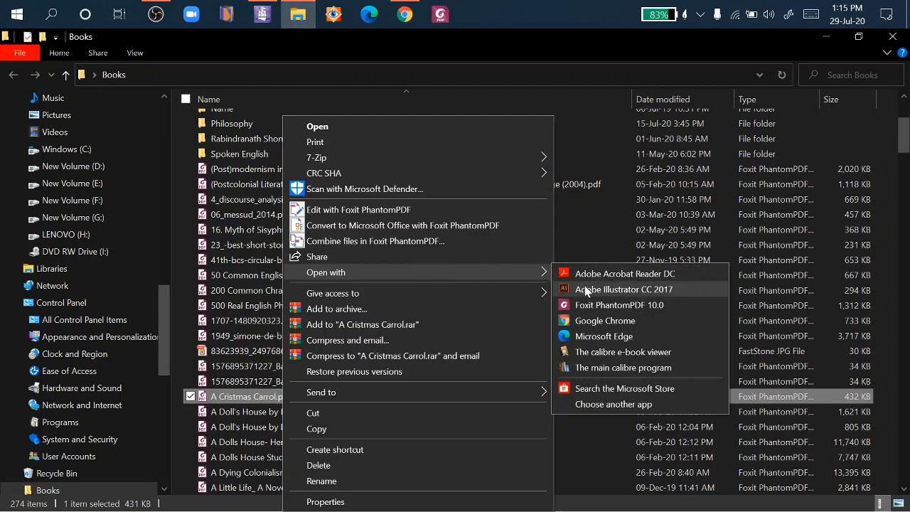
mouse_move(651, 305)
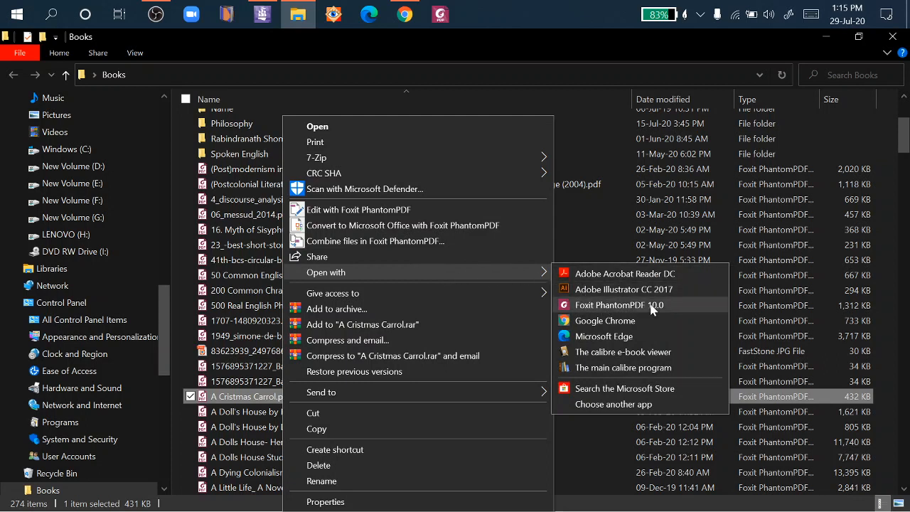
mouse_move(646, 310)
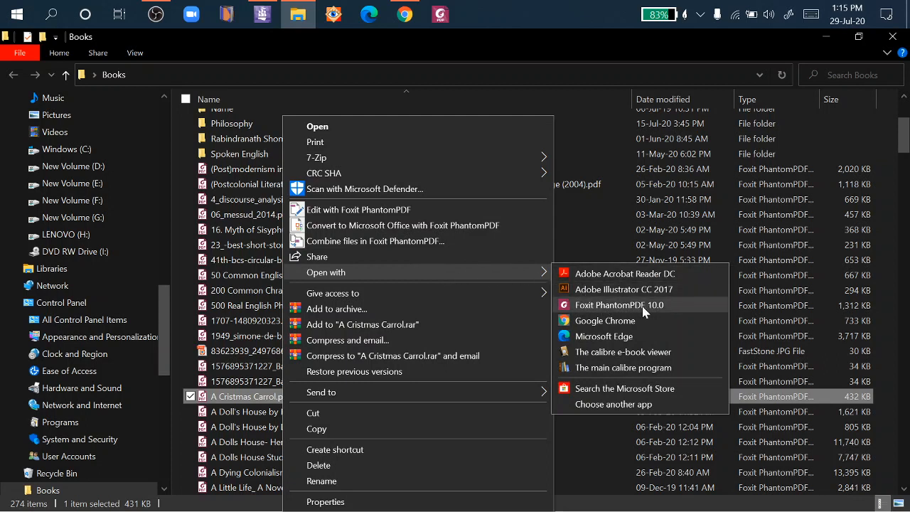
left_click(626, 304)
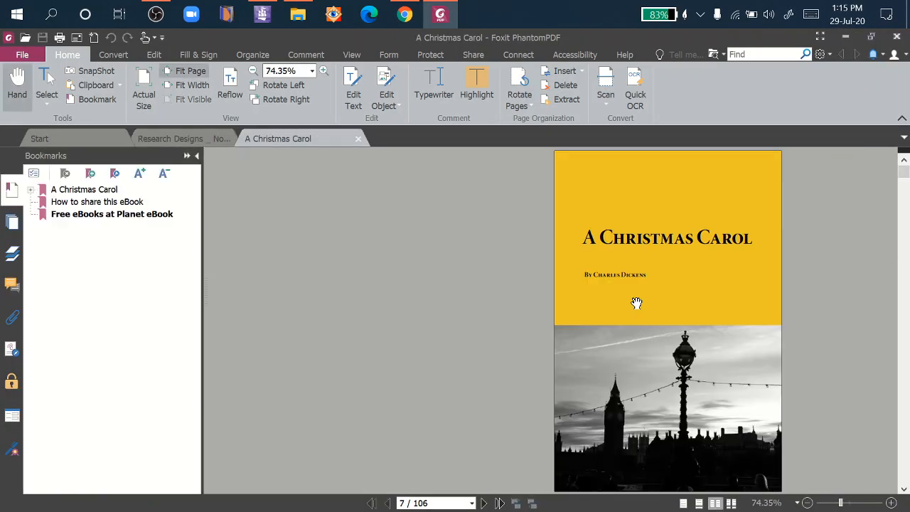
mouse_move(566, 438)
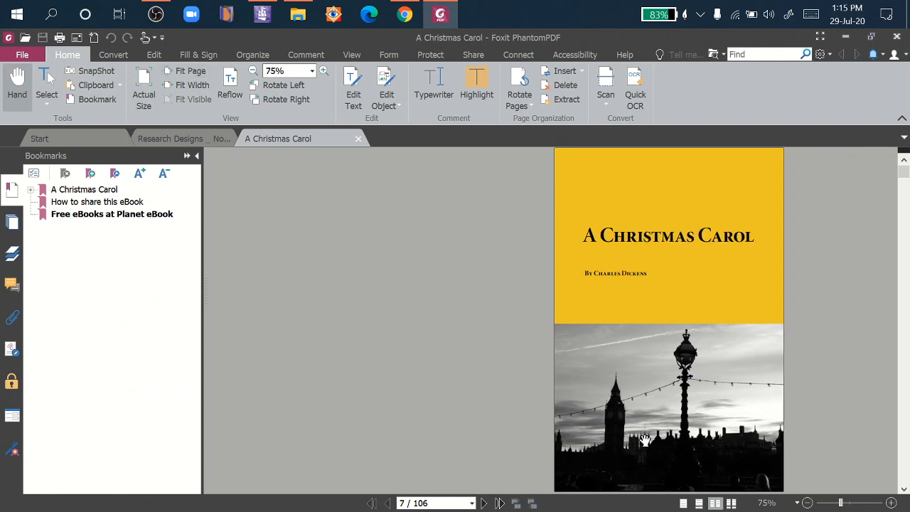
Zoom the A Christmas Carol pages to 125% and hide the Bookmarks pane.
left_click(324, 71)
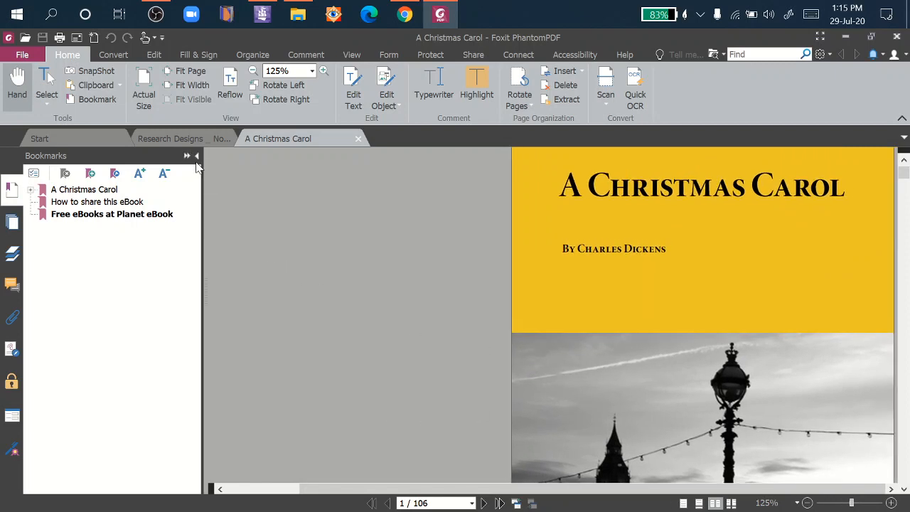
left_click(196, 155)
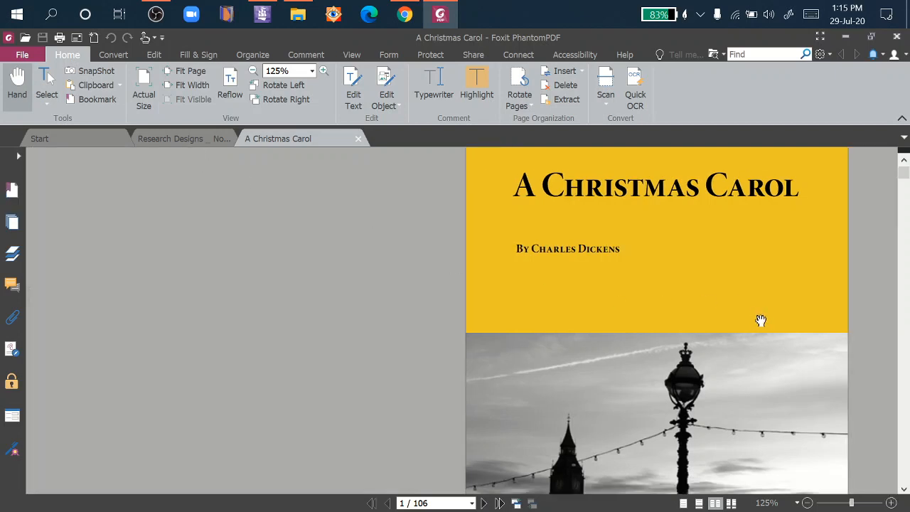
scroll("down", 3)
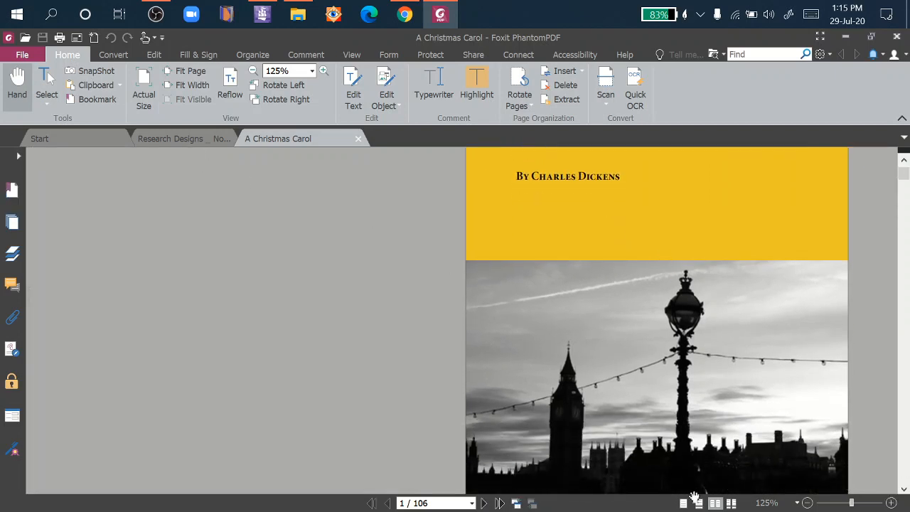
mouse_move(698, 504)
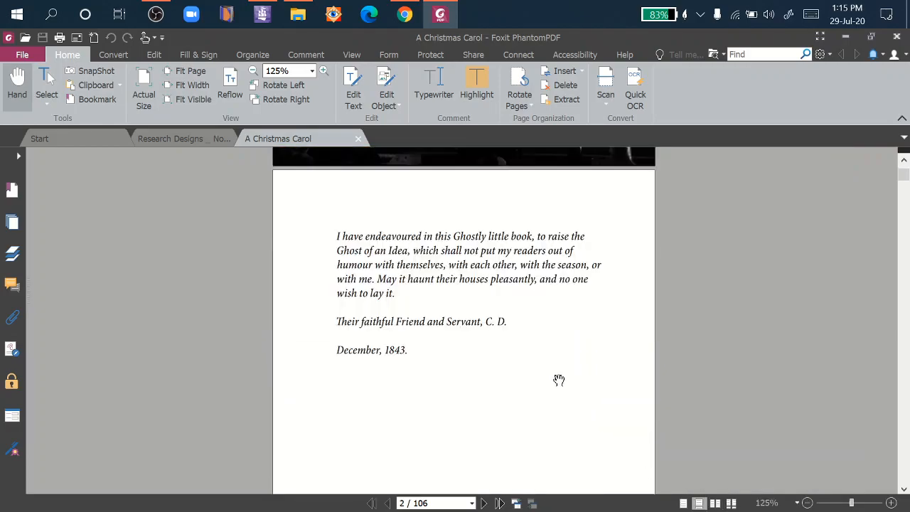
scroll("down", 3)
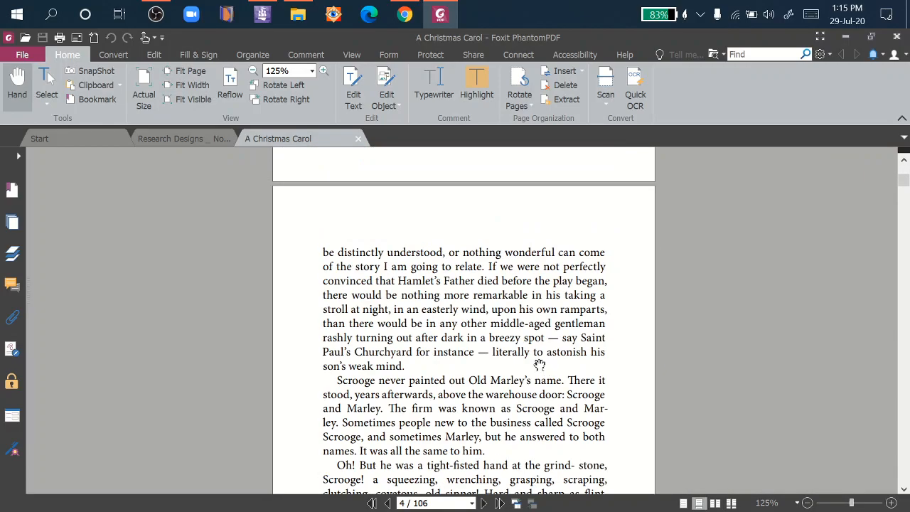
scroll("down", 3)
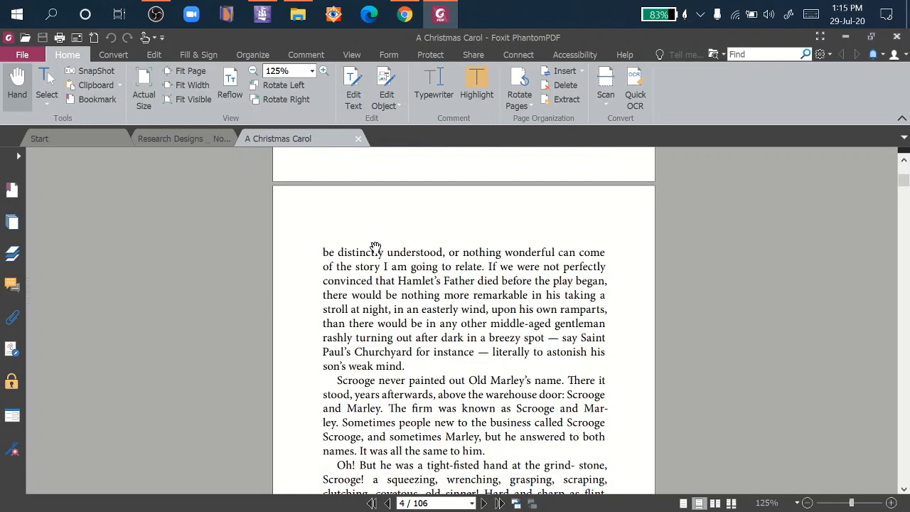
mouse_move(302, 190)
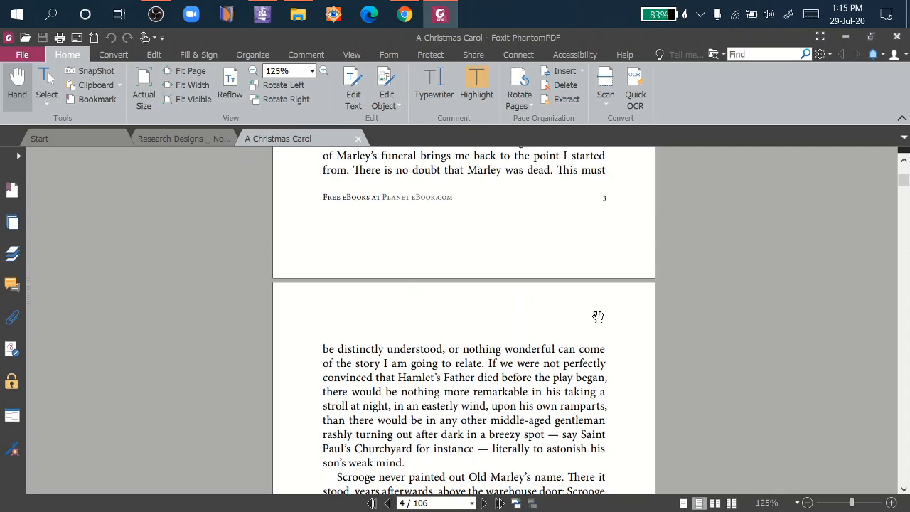
mouse_move(378, 314)
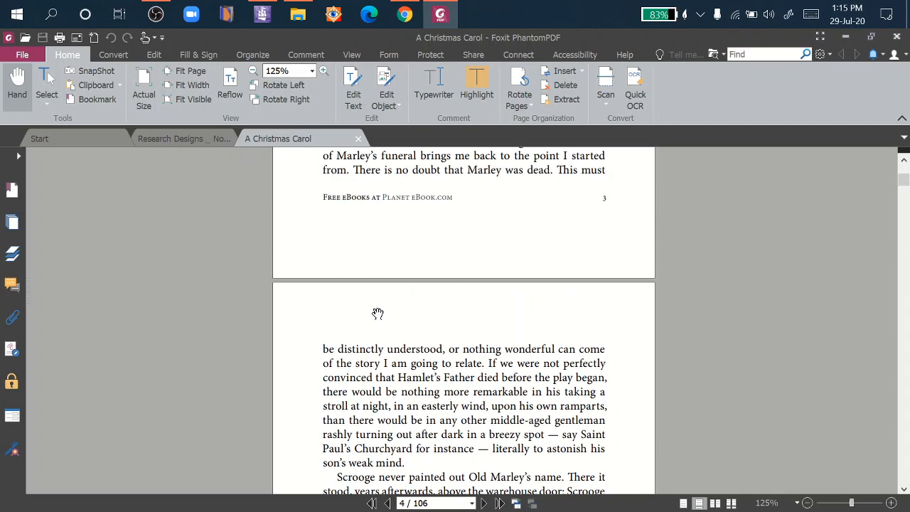
mouse_move(360, 314)
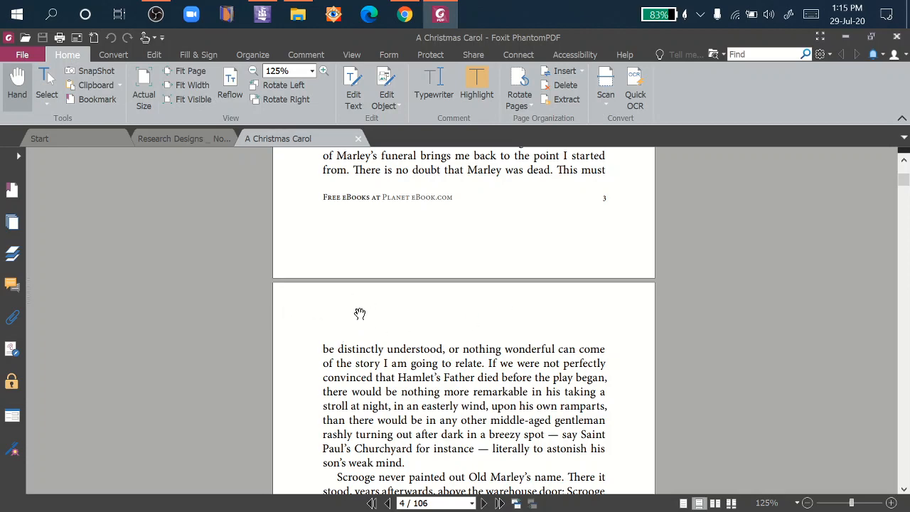
Read down through pages 4 to 6 of the 106-page document.
scroll("down", 3)
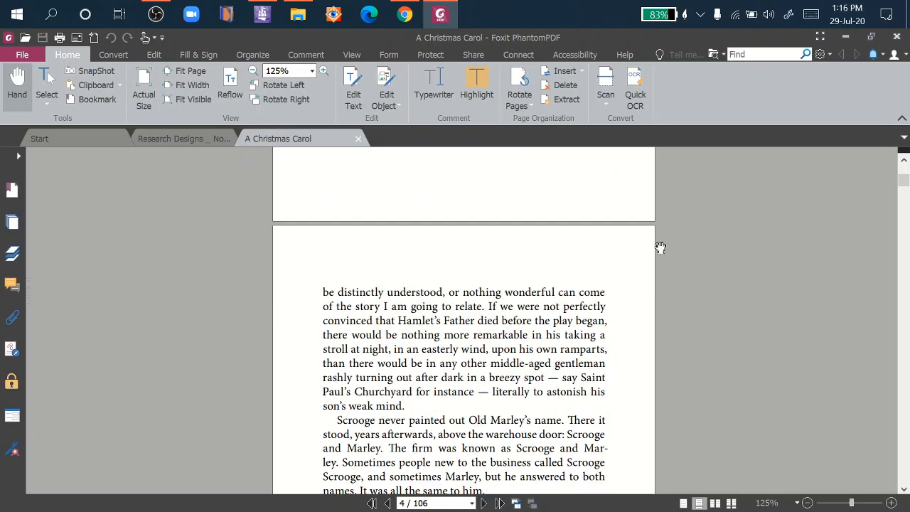
scroll("down", 3)
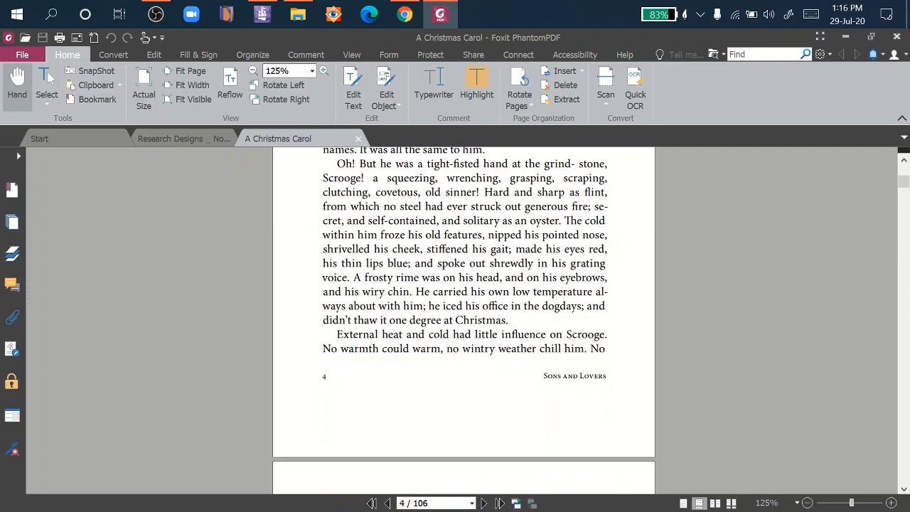
scroll("down", 3)
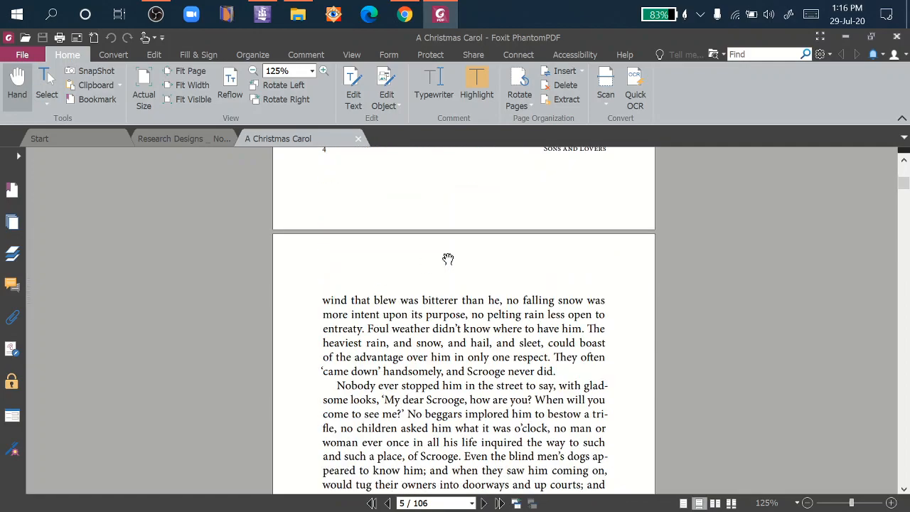
scroll("down", 3)
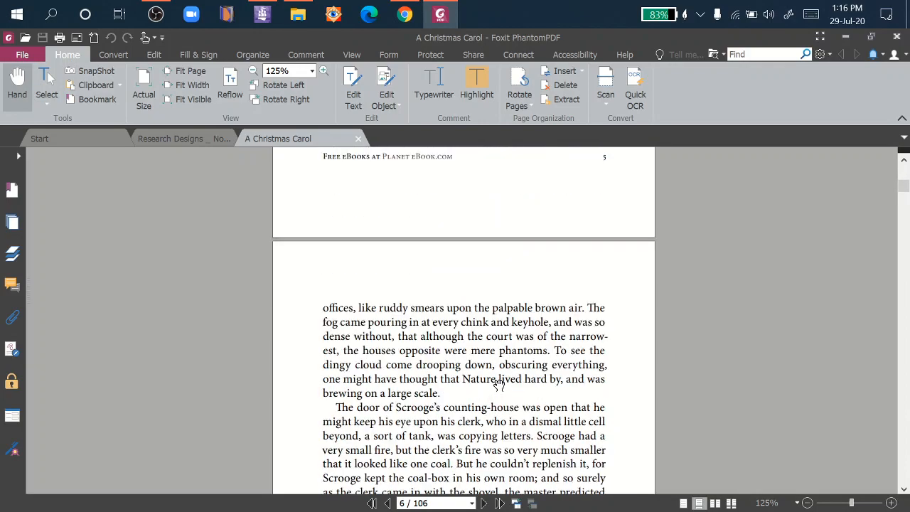
scroll("down", 3)
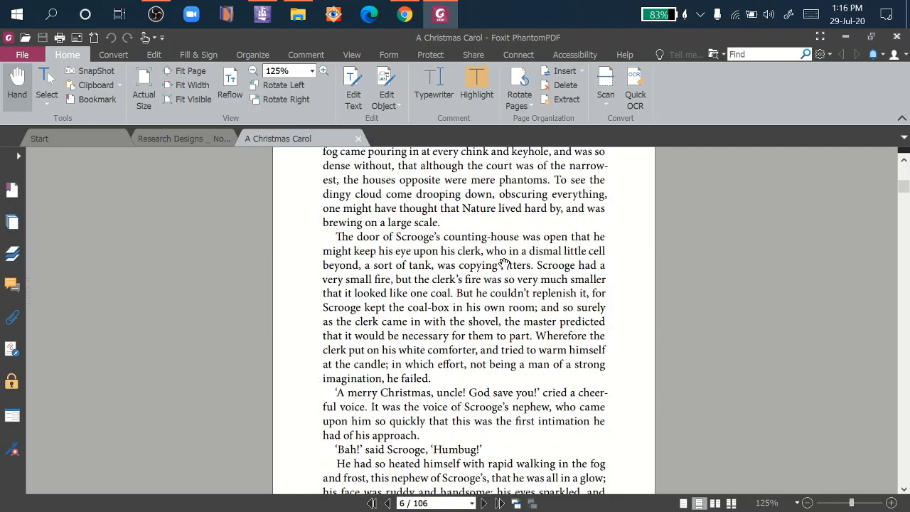
scroll("down", 3)
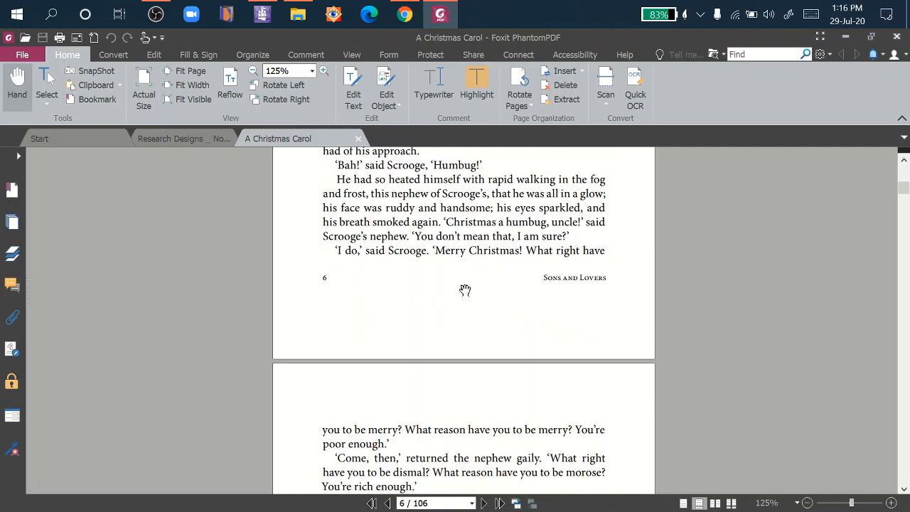
mouse_move(483, 131)
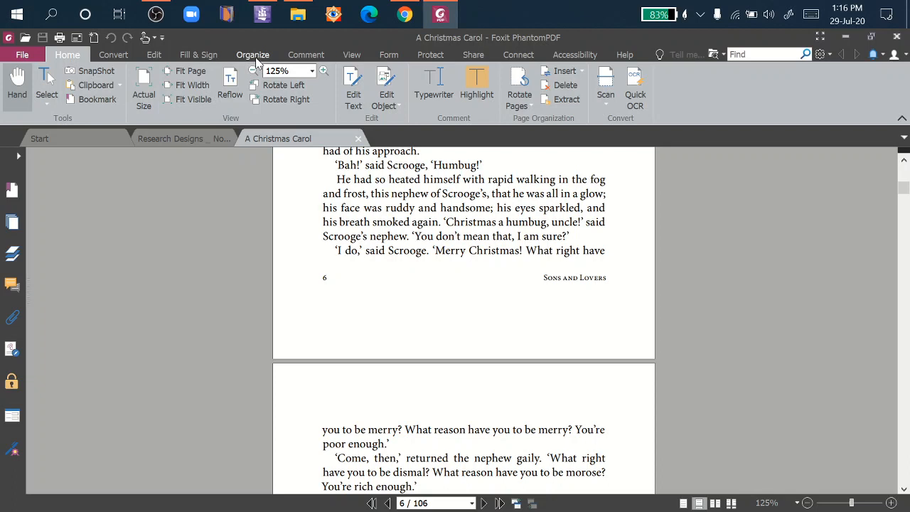
Start Crop Pages from Organize and open Set Page Dimensions for a crop box on page 6.
left_click(253, 54)
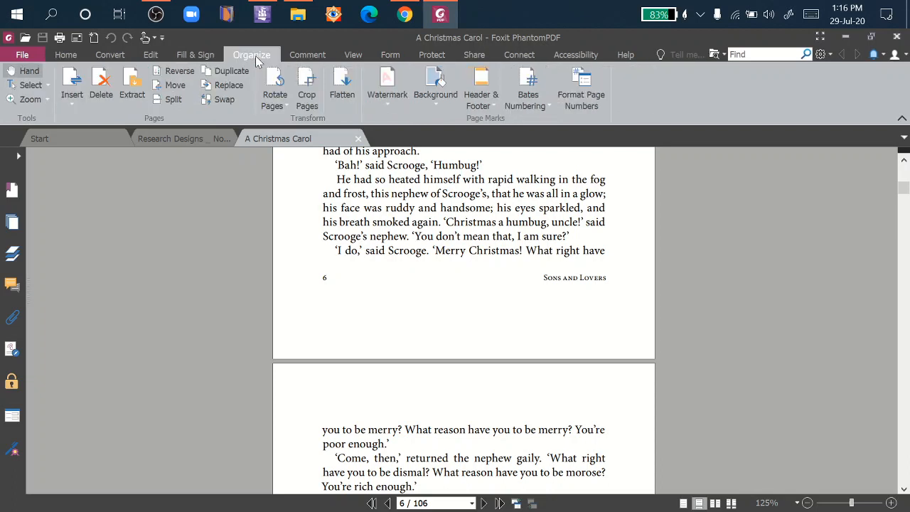
mouse_move(307, 81)
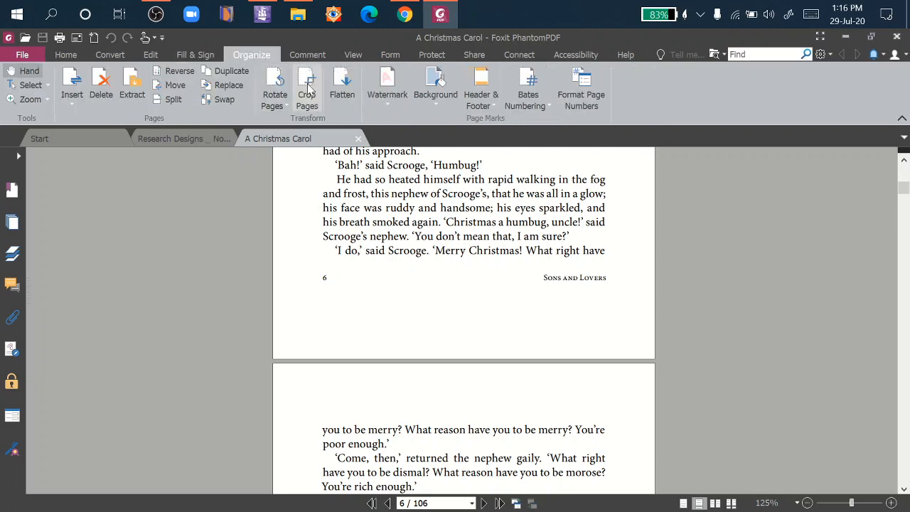
mouse_move(307, 85)
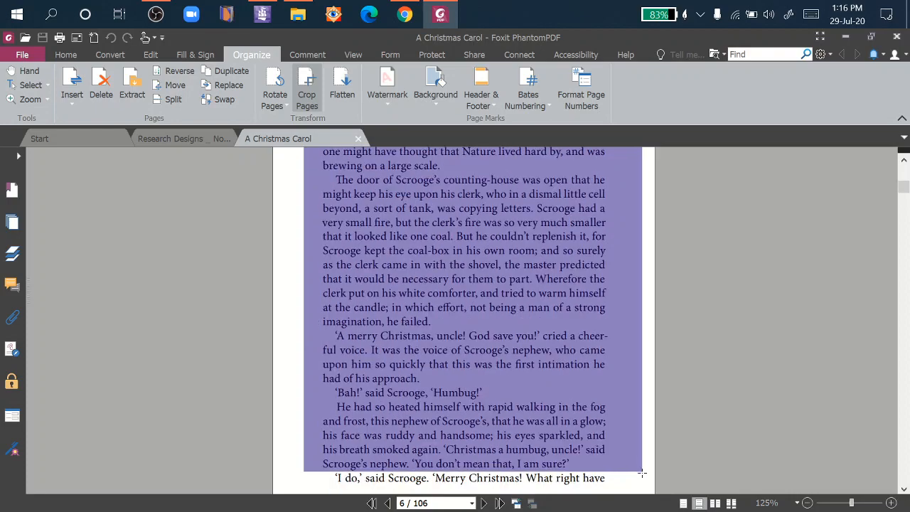
scroll("down", 3)
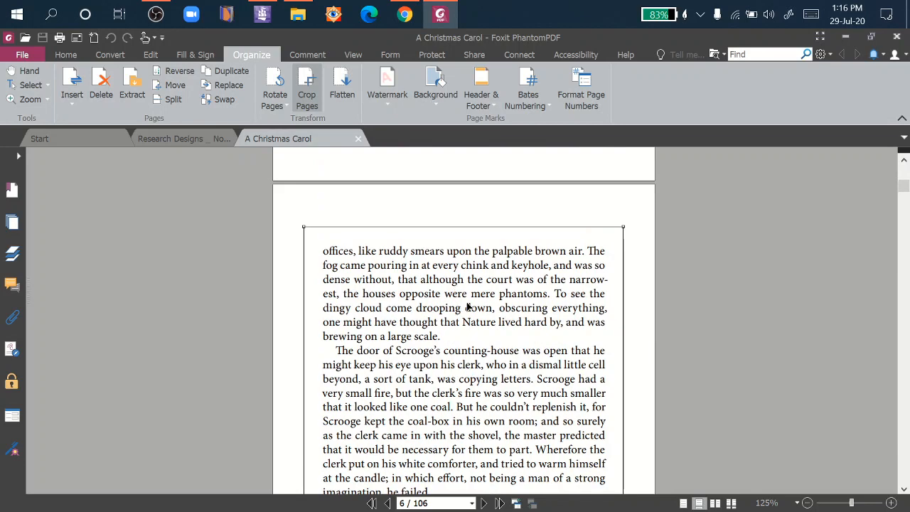
left_click(307, 85)
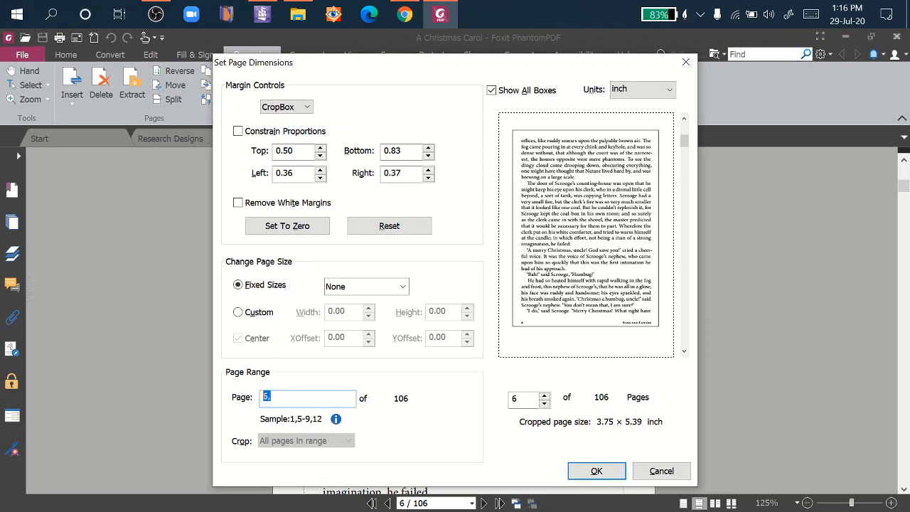
mouse_move(597, 470)
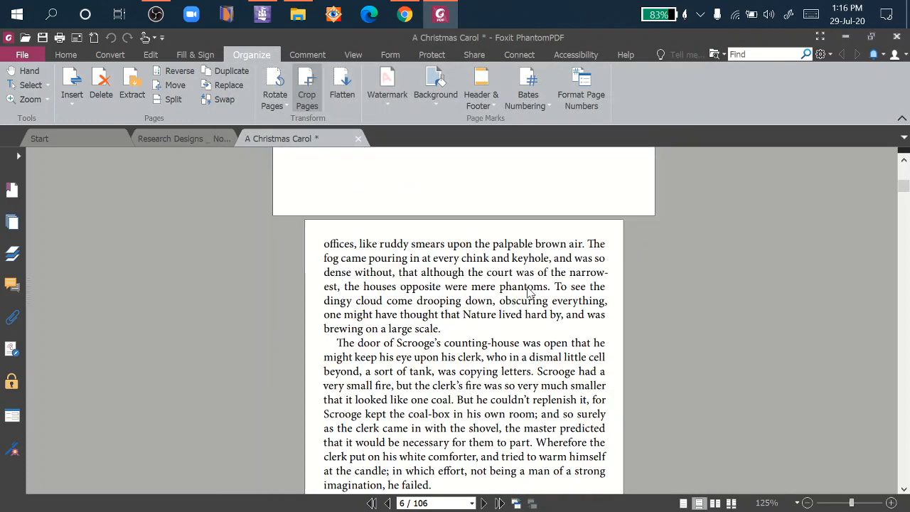
mouse_move(498, 361)
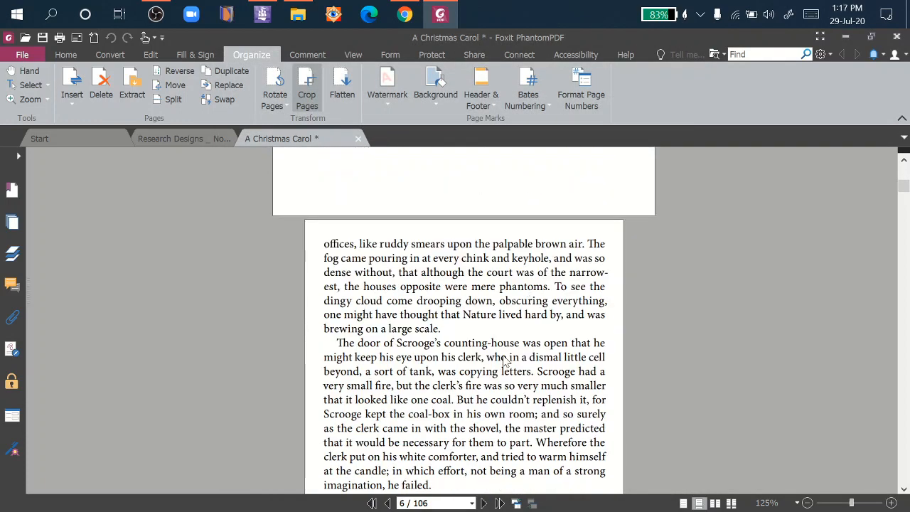
scroll("down", 3)
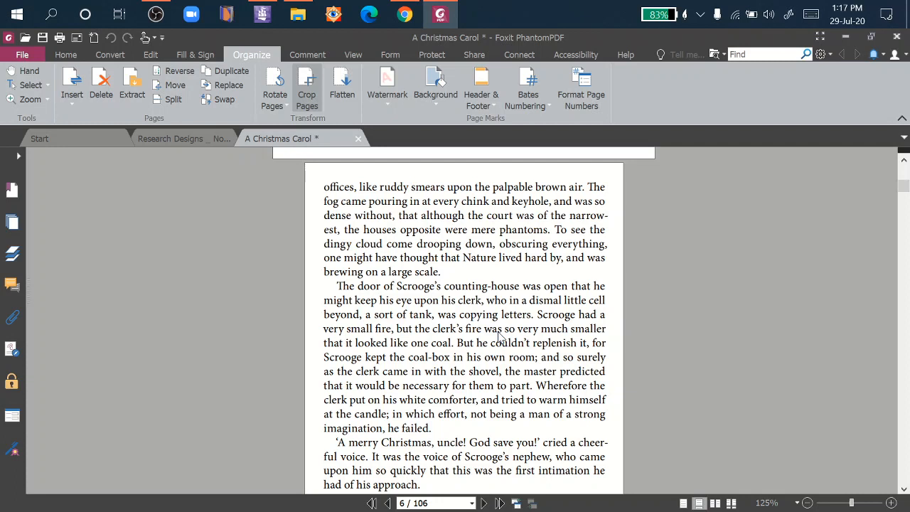
mouse_move(481, 337)
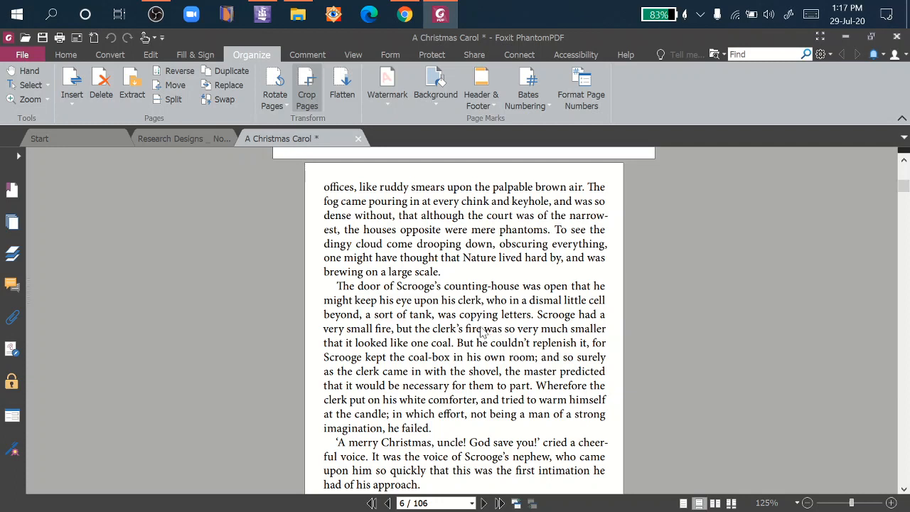
mouse_move(479, 330)
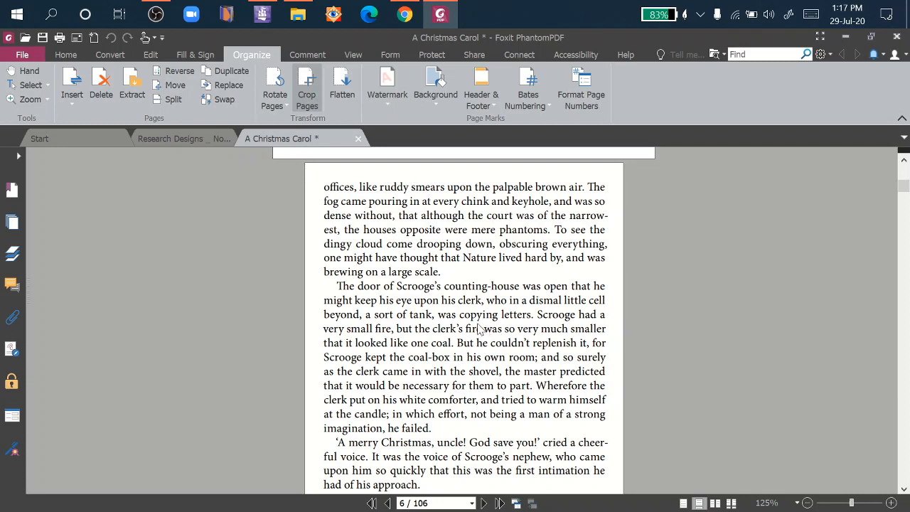
scroll("down", 3)
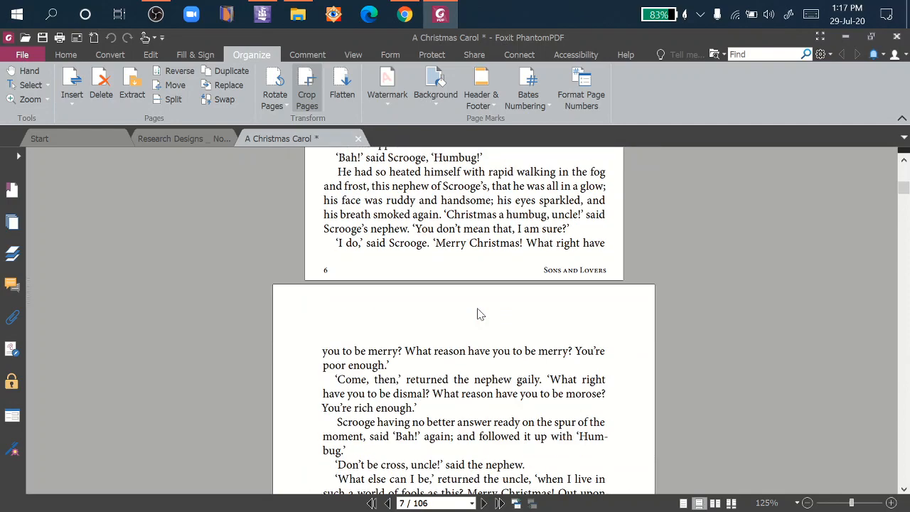
scroll("down", 3)
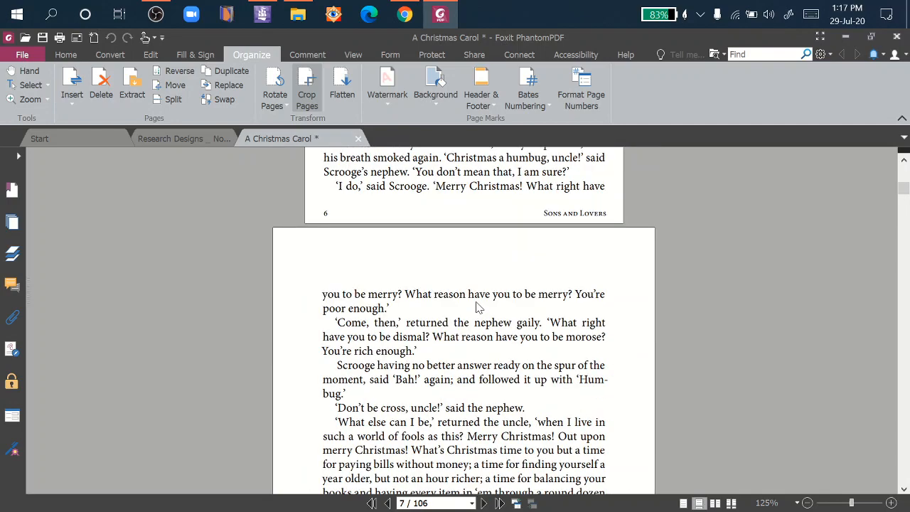
scroll("down", 3)
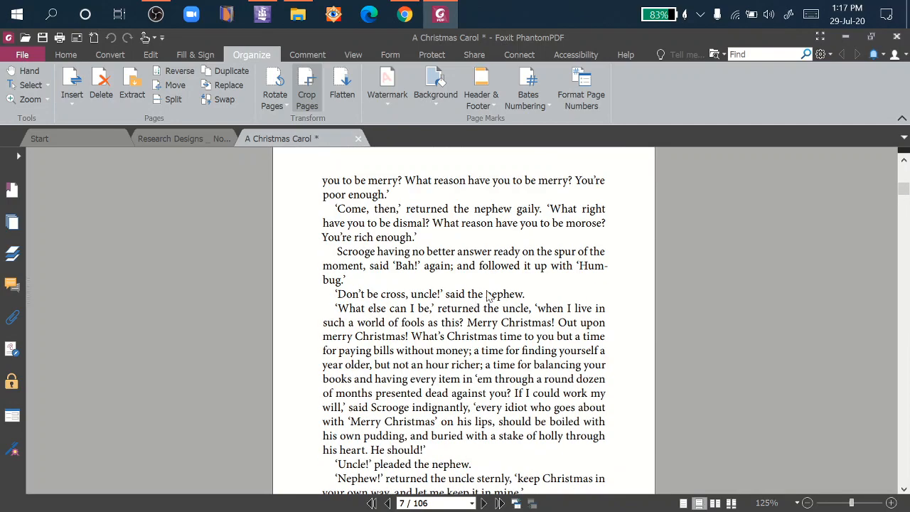
scroll("down", 3)
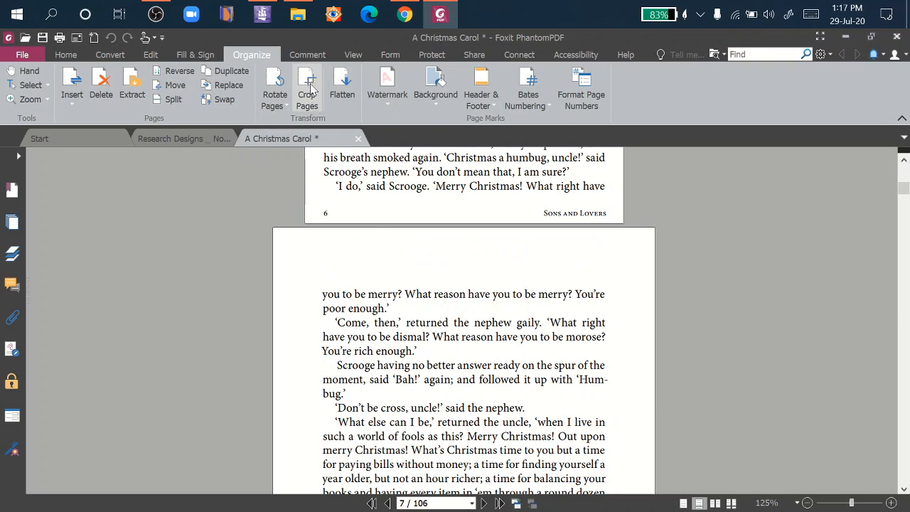
mouse_move(307, 85)
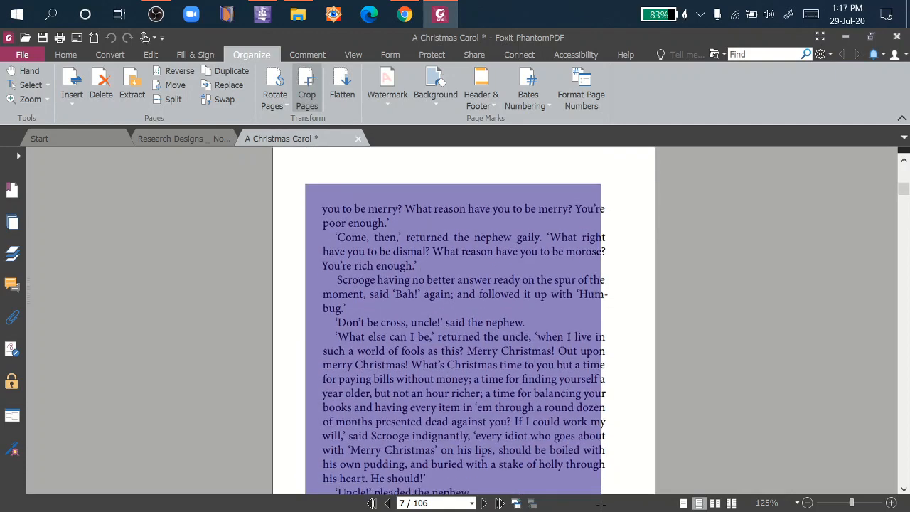
Move down to page 7 to mark a crop area around its text block.
scroll("down", 3)
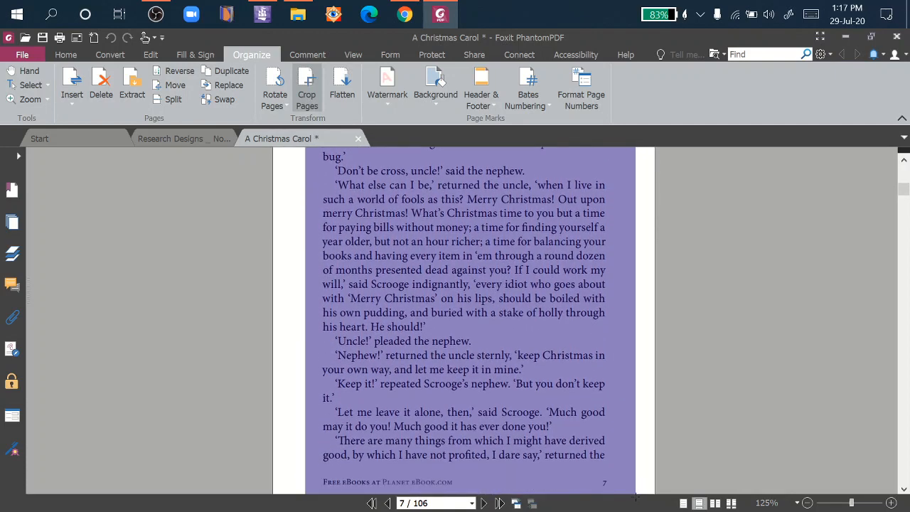
scroll("down", 3)
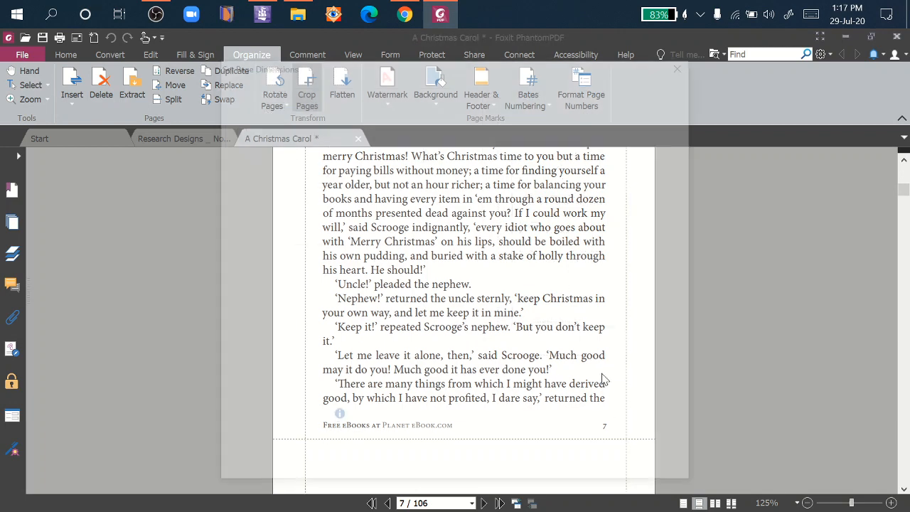
Bring up Set Page Dimensions for page 7's crop, margins 0.50/0.79/0.38/0.34.
left_click(308, 85)
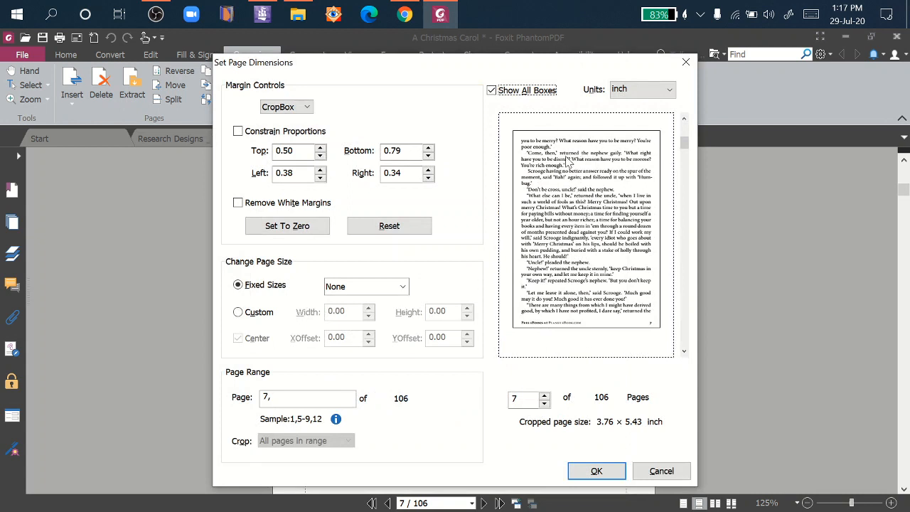
mouse_move(651, 140)
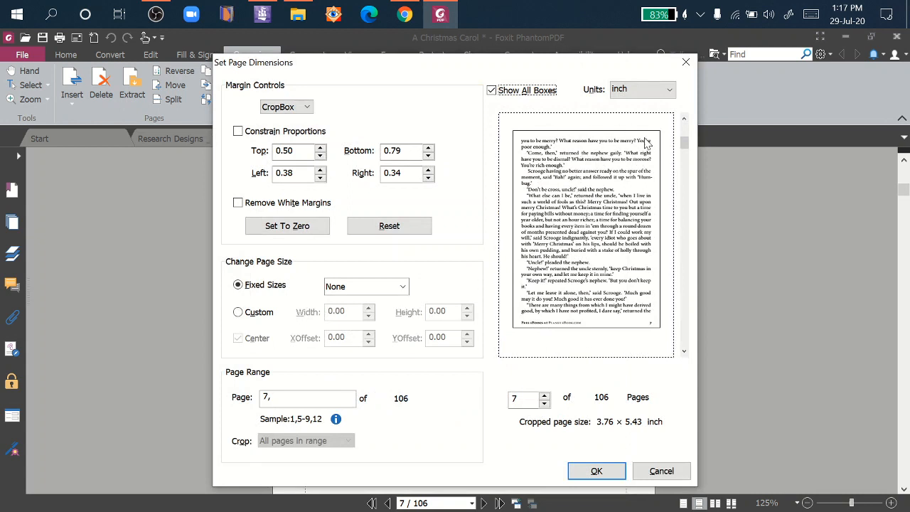
mouse_move(638, 202)
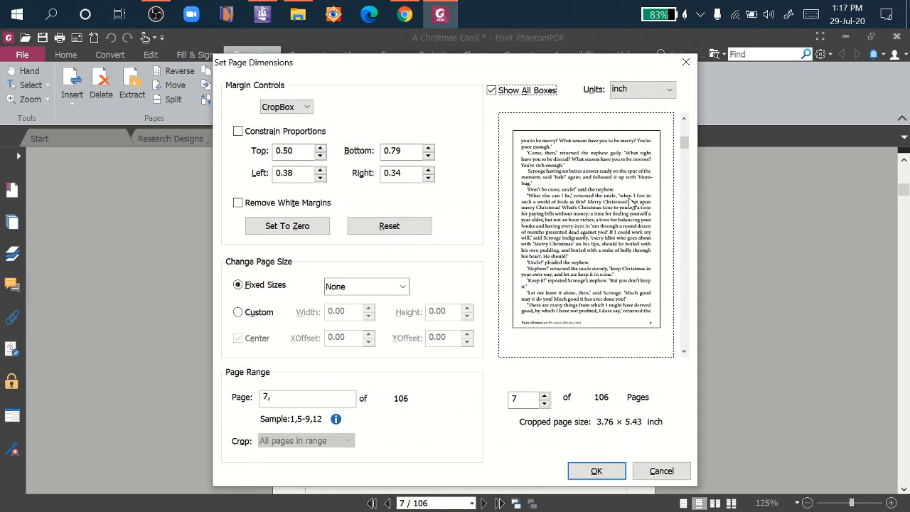
mouse_move(631, 193)
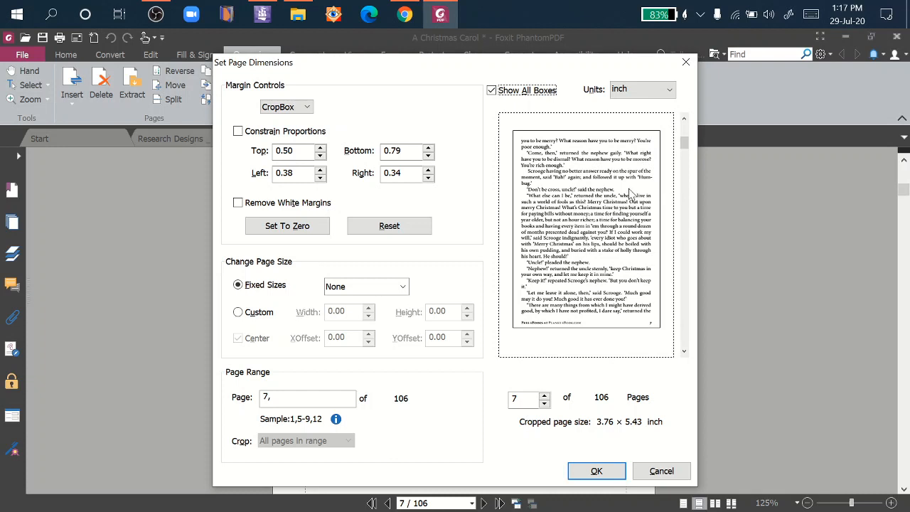
mouse_move(338, 198)
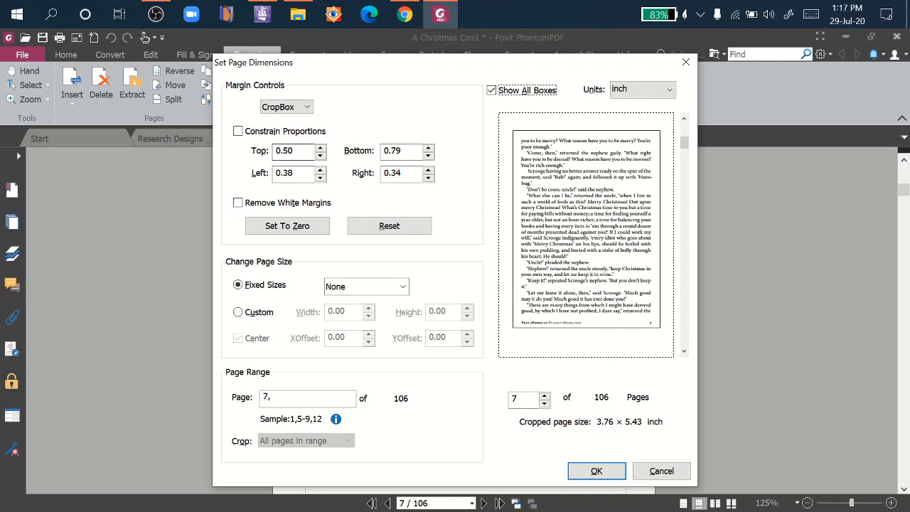
mouse_move(576, 120)
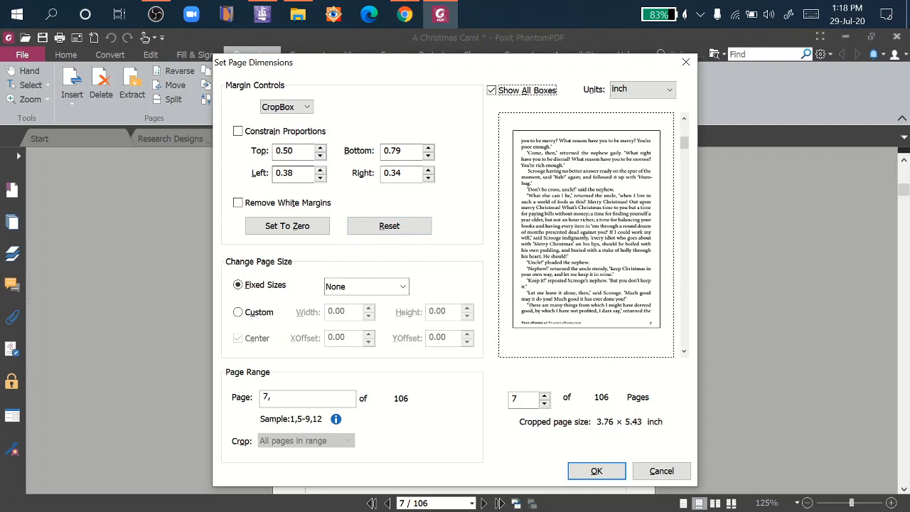
mouse_move(664, 216)
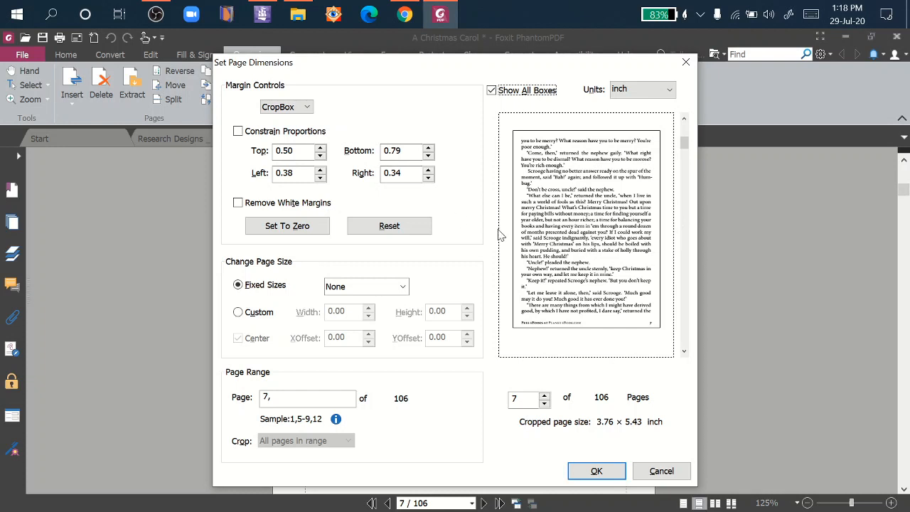
mouse_move(381, 208)
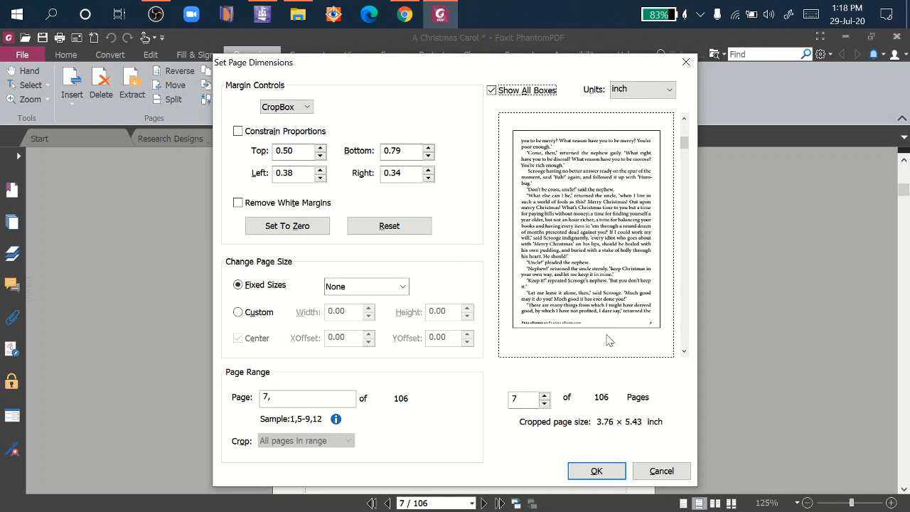
mouse_move(609, 341)
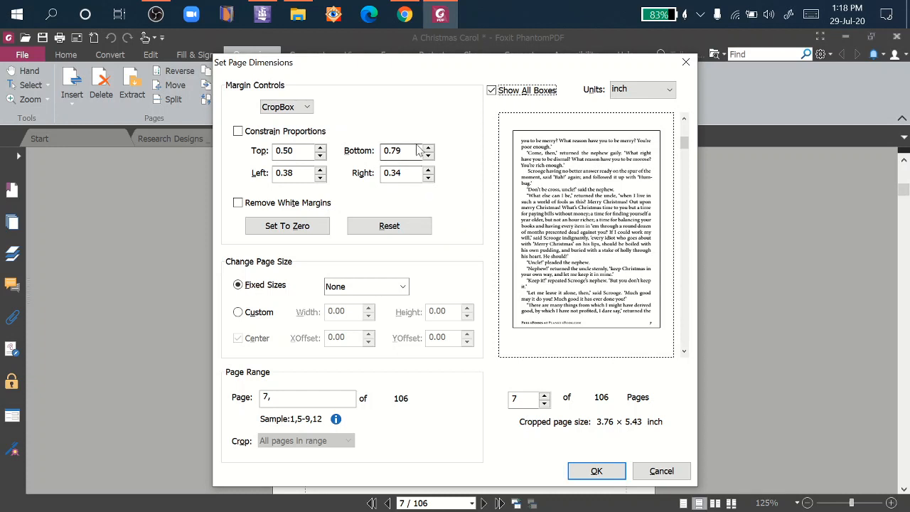
Even the crop margins to bottom 0.50 and right 0.38, giving a 3.72 × 5.72-inch page.
left_click(401, 151)
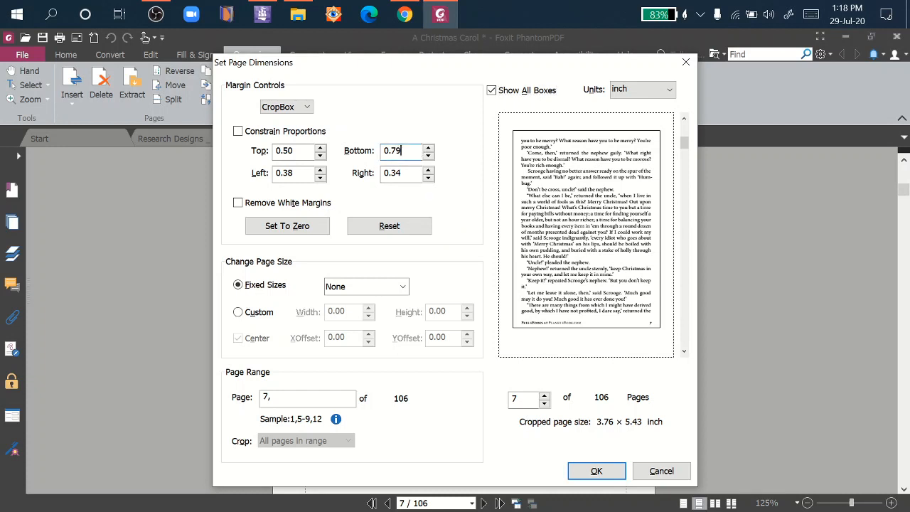
type("0.")
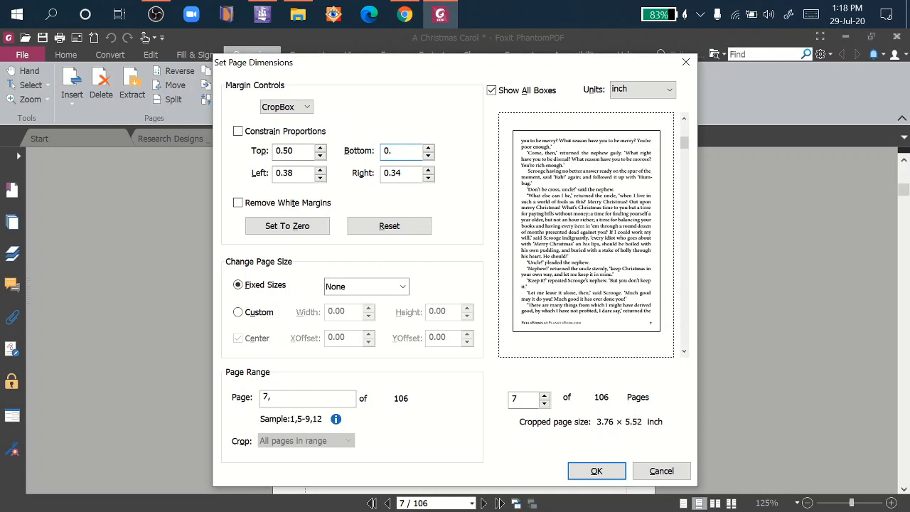
type("0.50")
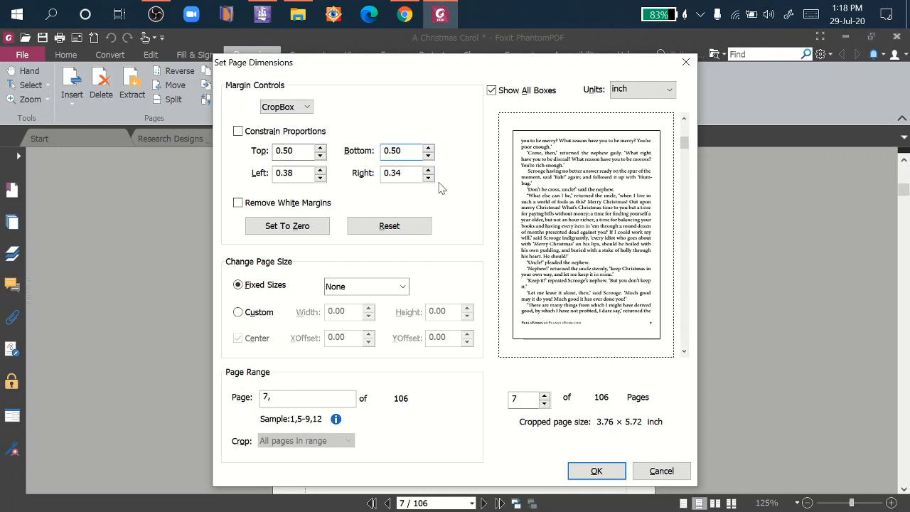
mouse_move(566, 206)
type("0.38")
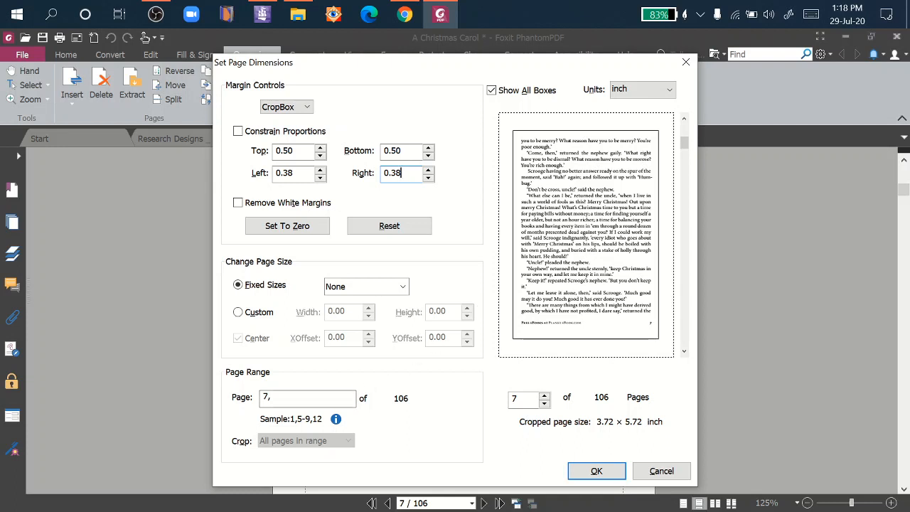
left_click(307, 398)
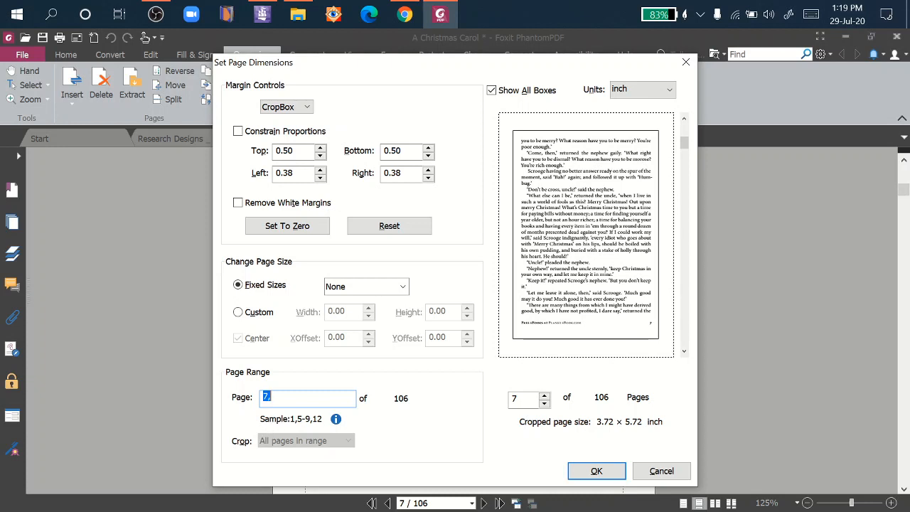
Begin a multi-page crop range starting '1-' in place of page 7.
type(",")
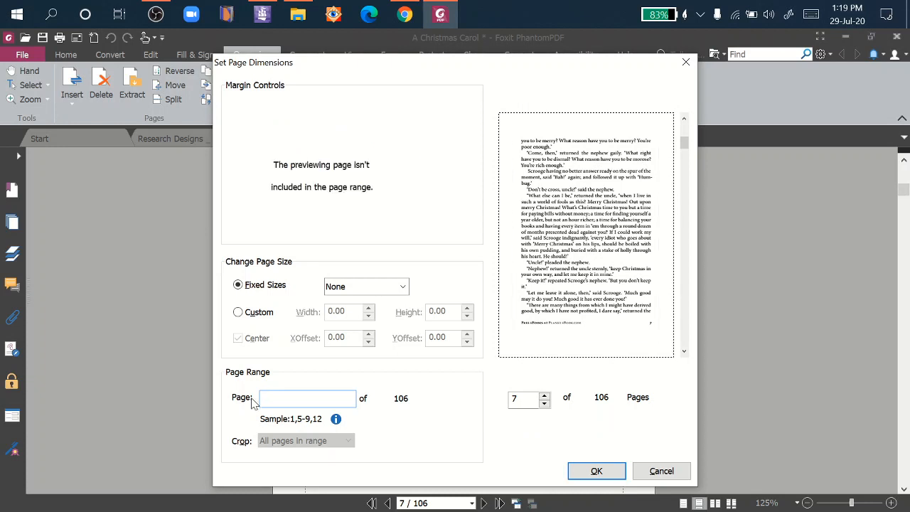
type("1")
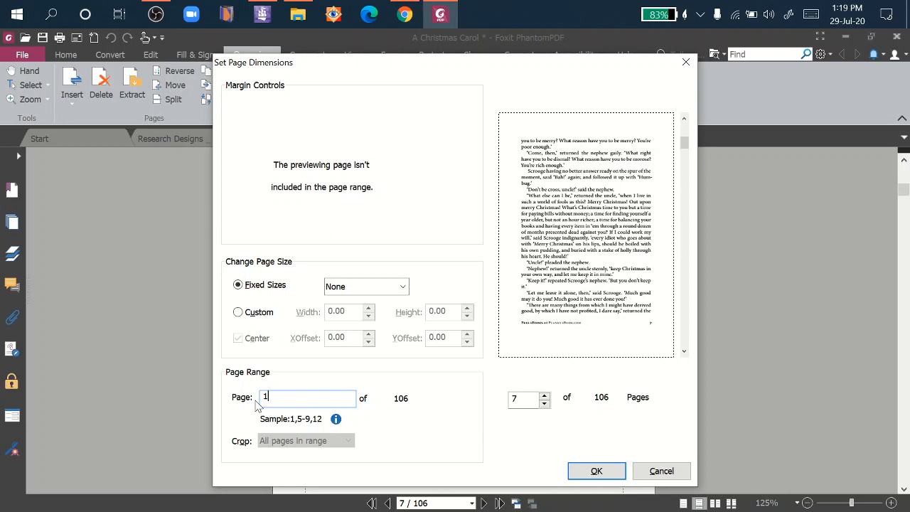
type("-")
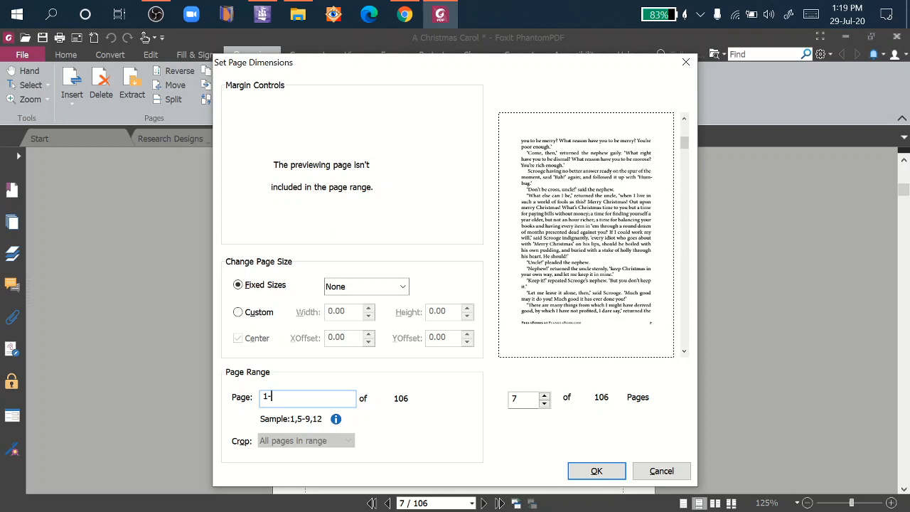
mouse_move(421, 395)
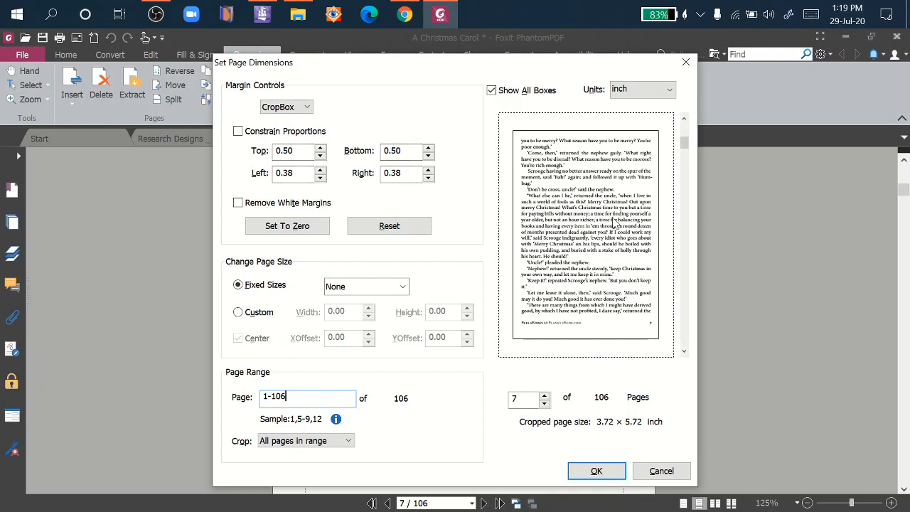
mouse_move(597, 471)
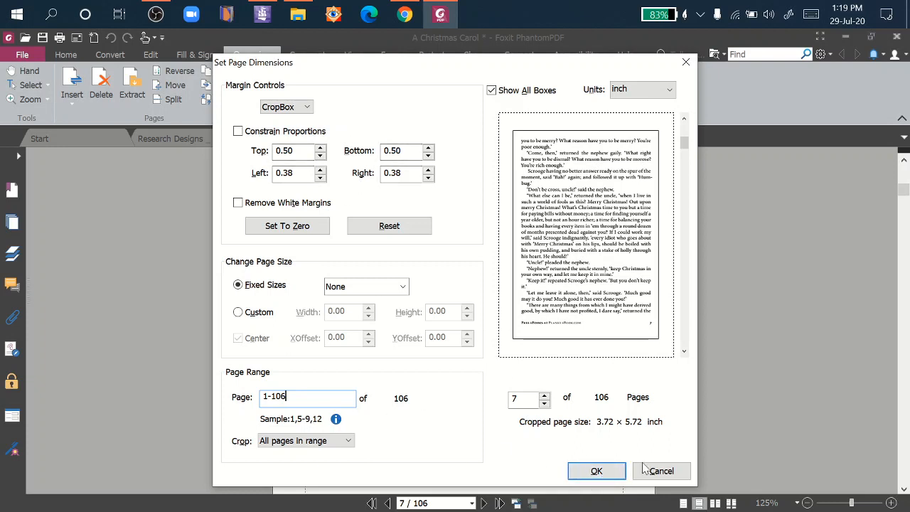
mouse_move(324, 432)
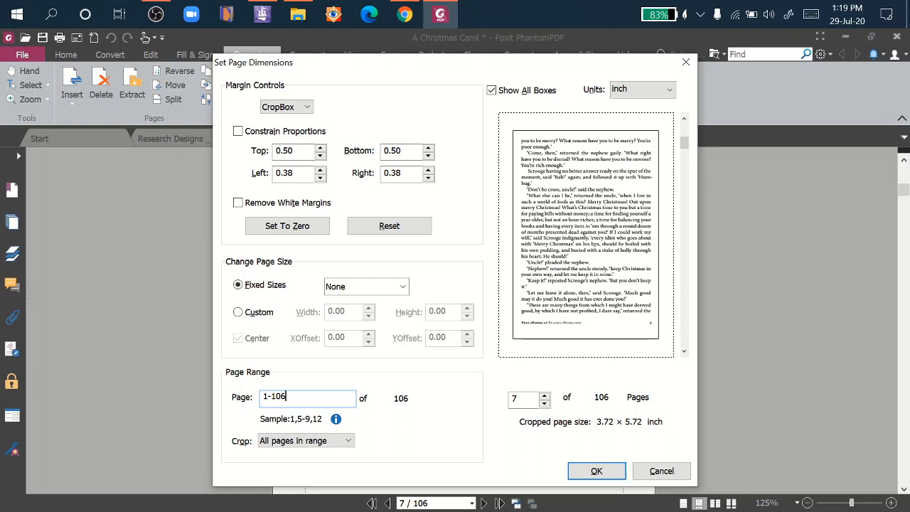
Set the crop page range to 1-10,30-40 with 0.50/0.38-inch margins.
key("Backspace")
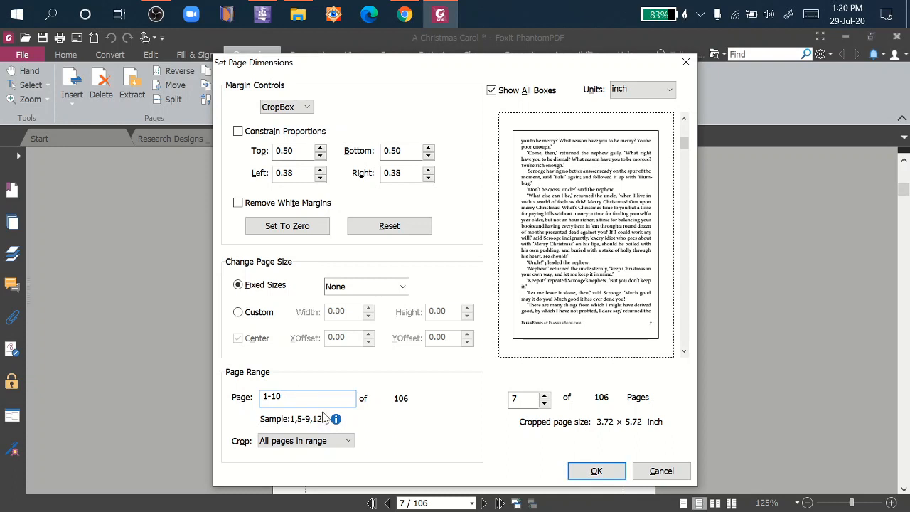
left_click(309, 398)
type(",")
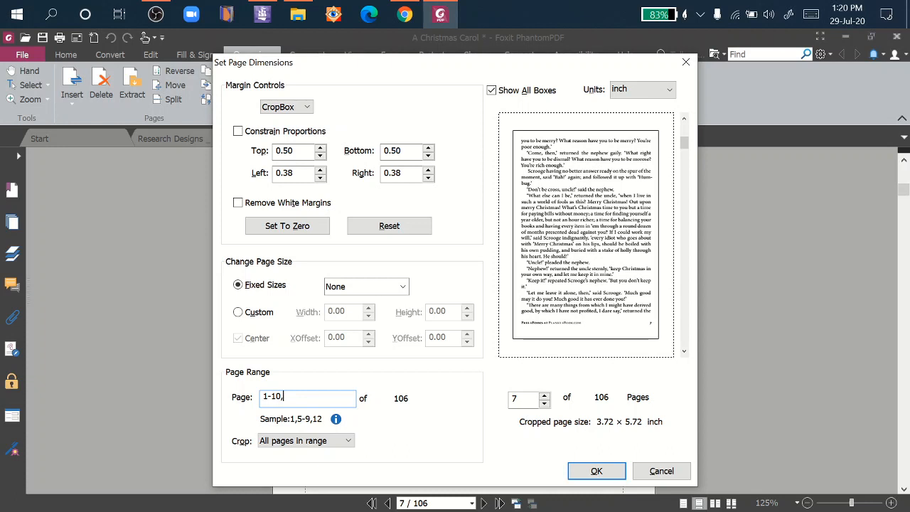
type("3")
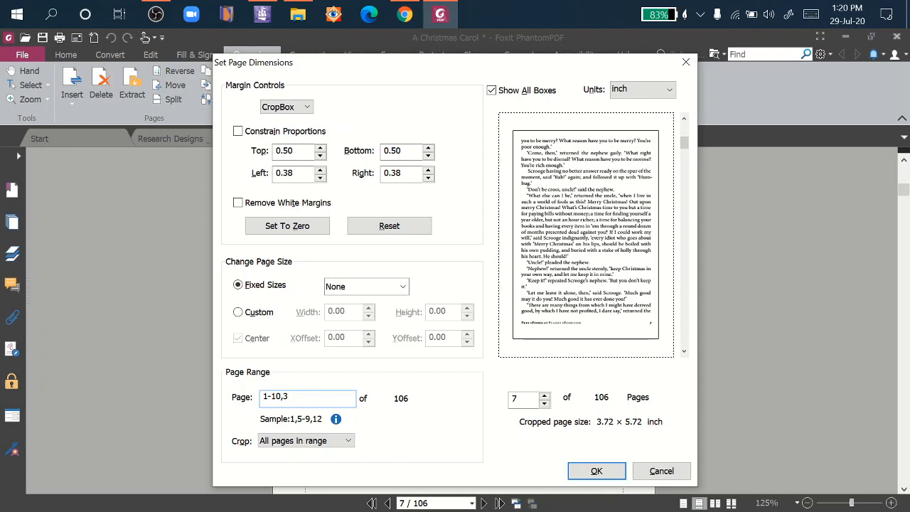
type("0-")
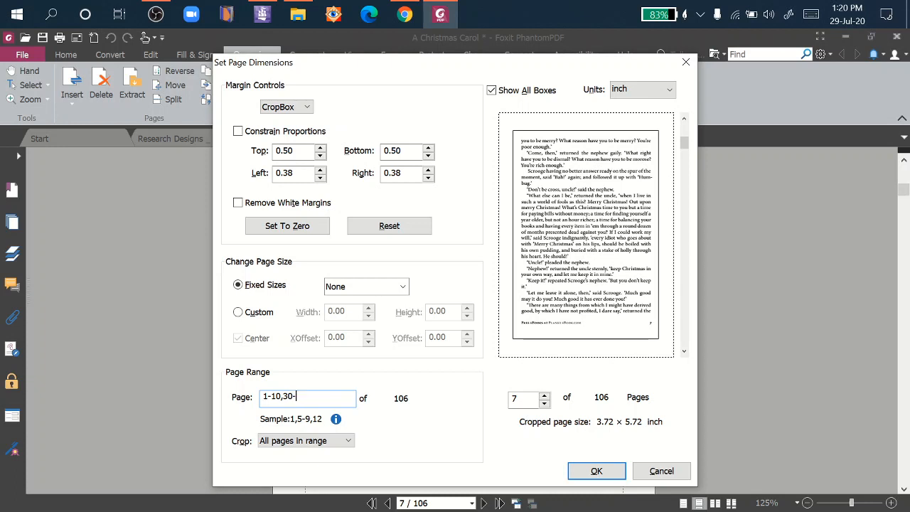
type("40")
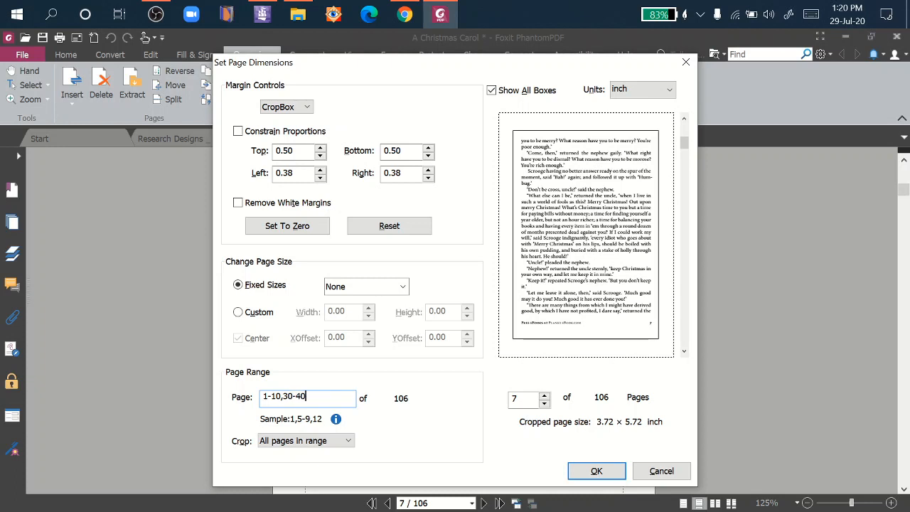
mouse_move(364, 404)
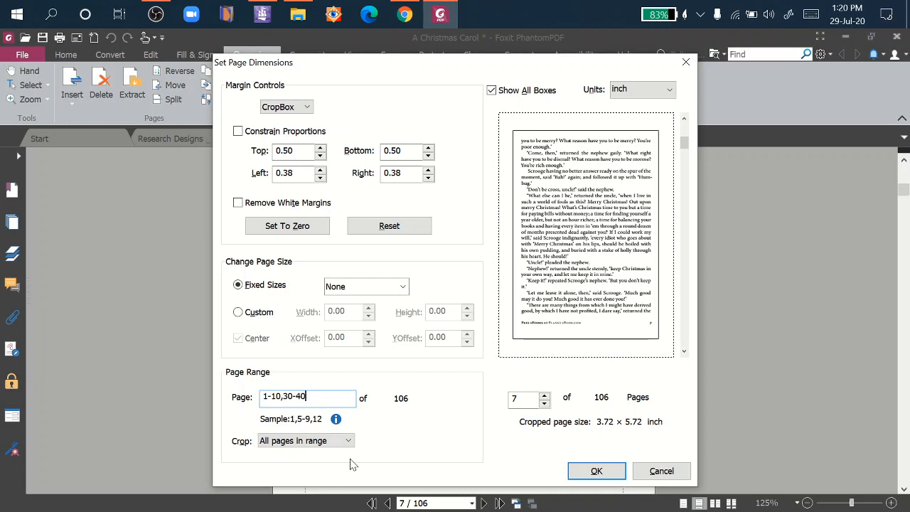
mouse_move(362, 436)
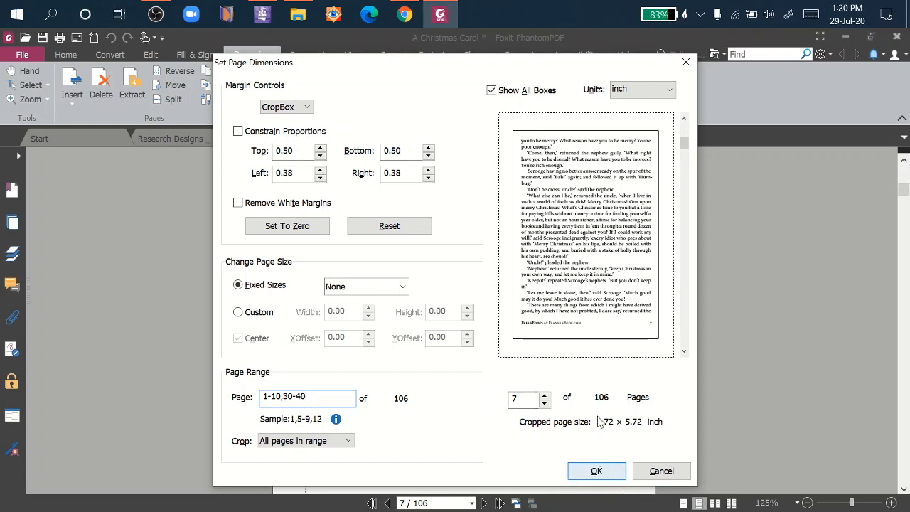
Apply the crop and review pages 1–10 trimmed while page 11 stays at its original size.
left_click(597, 471)
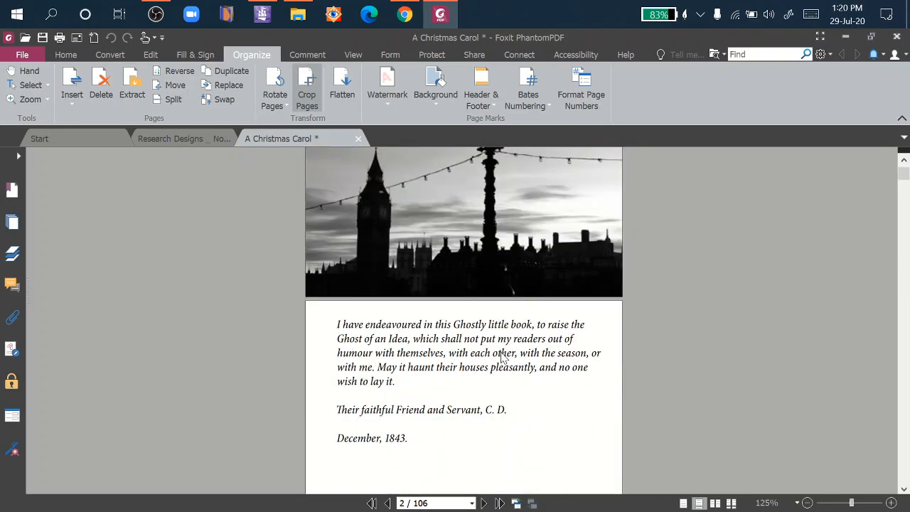
scroll("down", 3)
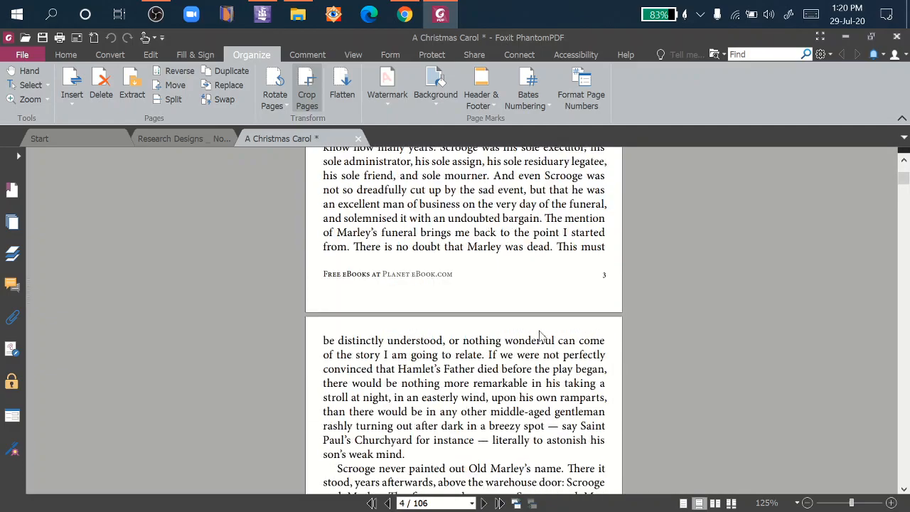
scroll("down", 3)
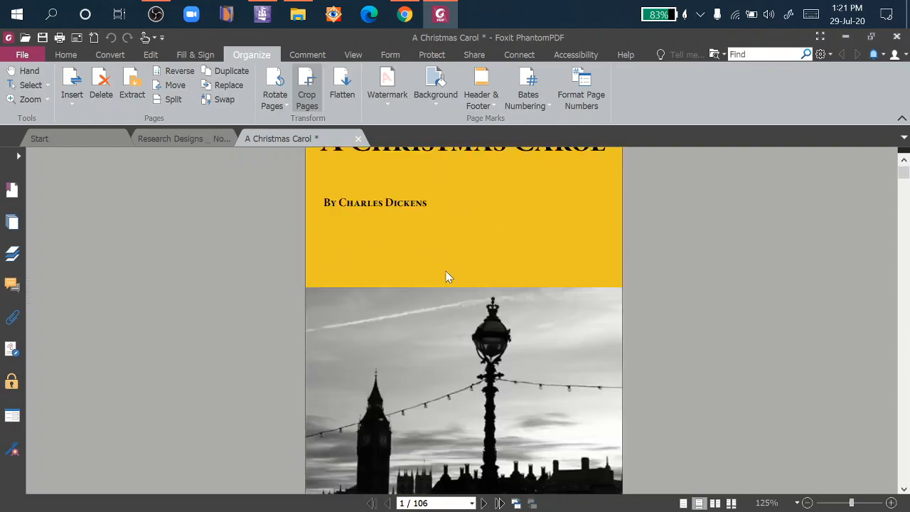
scroll("down", 3)
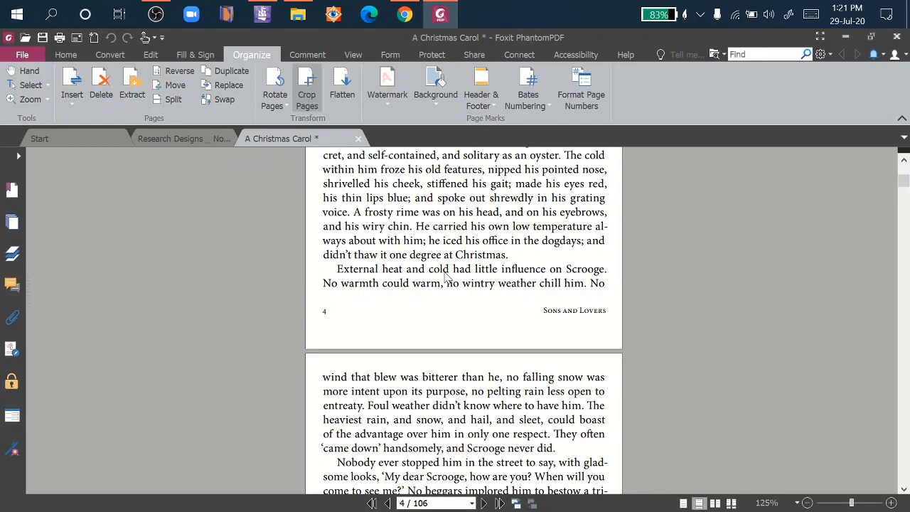
scroll("down", 3)
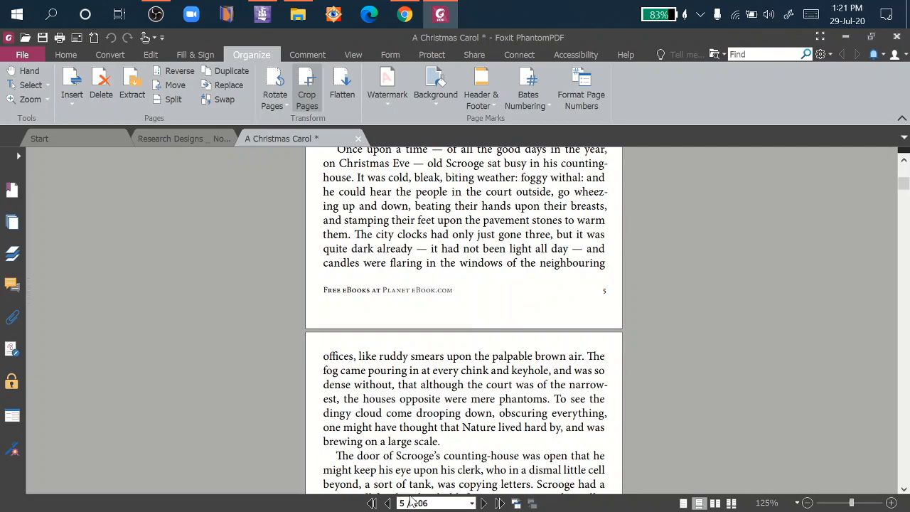
scroll("down", 3)
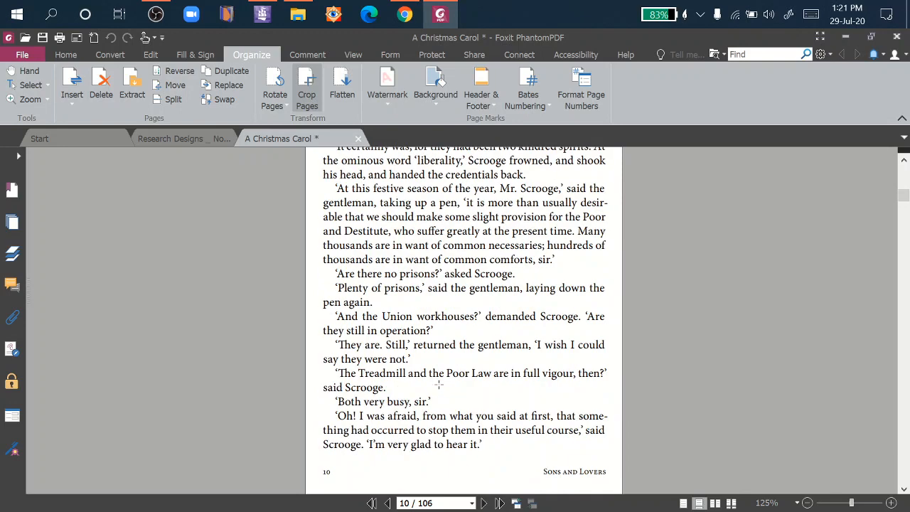
scroll("down", 3)
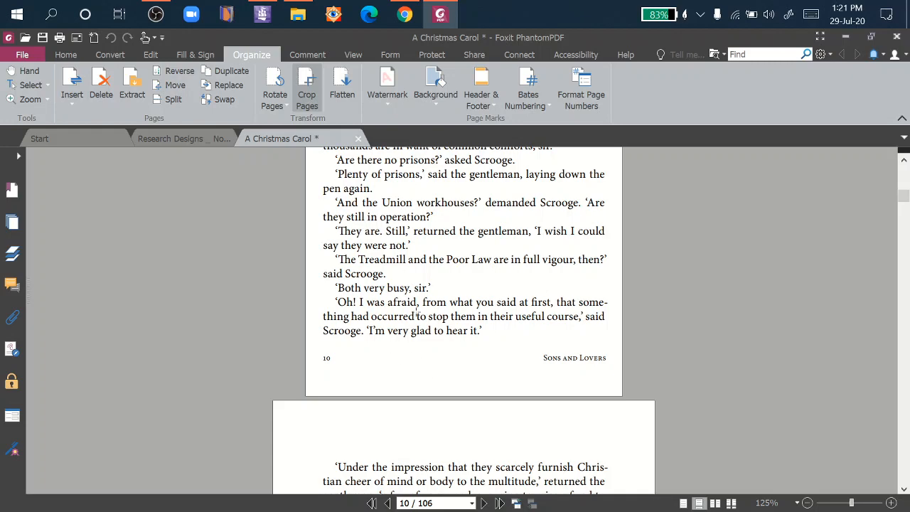
scroll("down", 3)
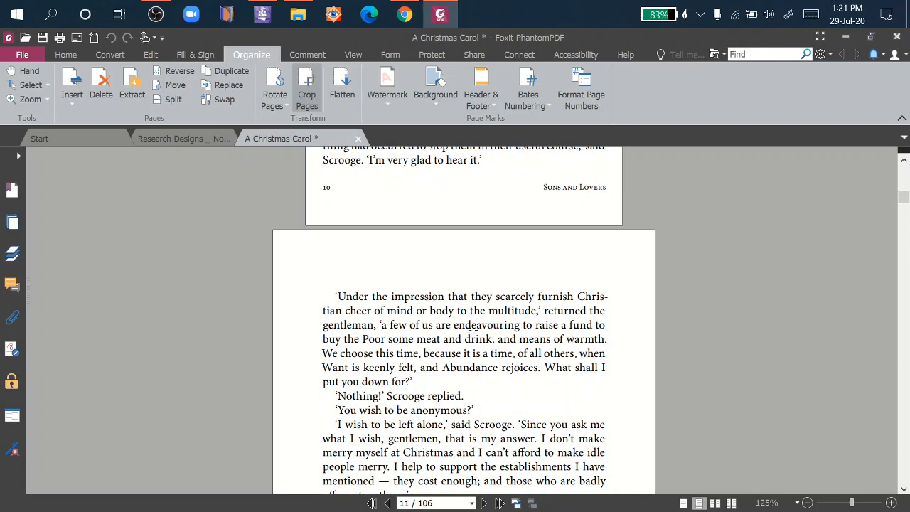
mouse_move(486, 339)
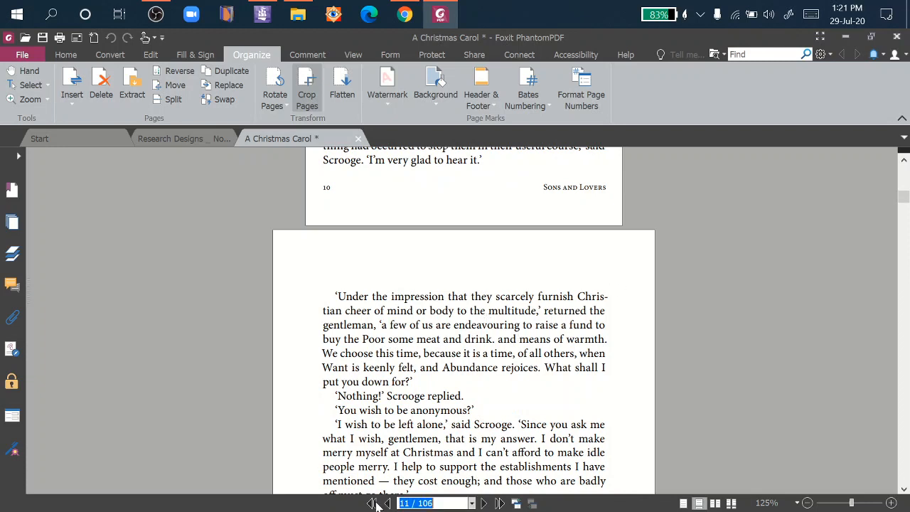
mouse_move(373, 506)
type("30")
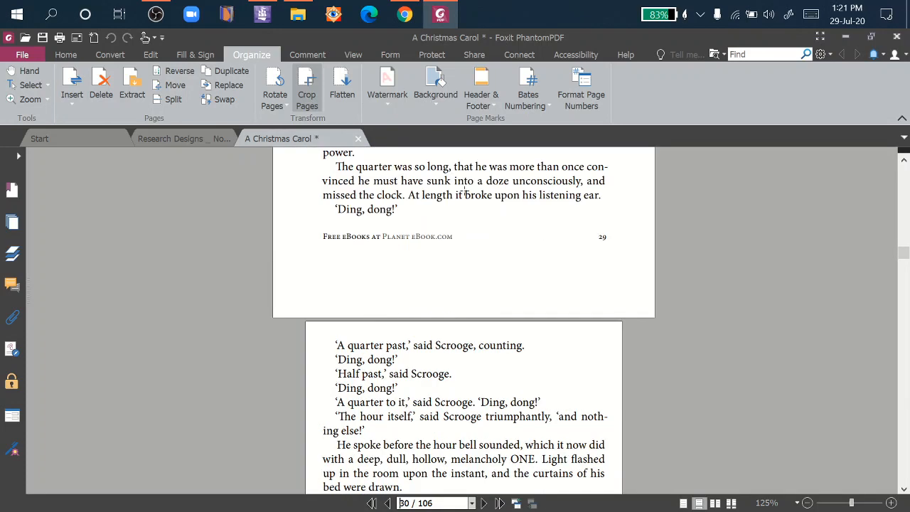
scroll("down", 3)
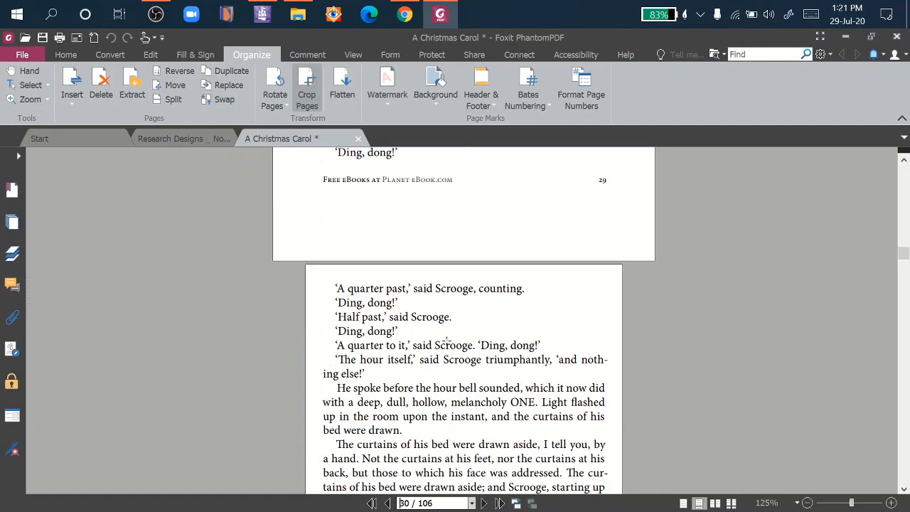
scroll("down", 3)
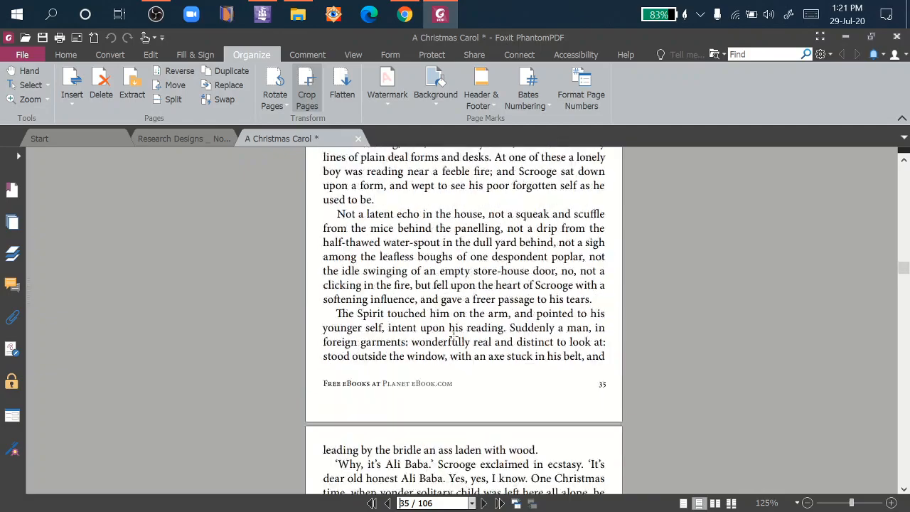
scroll("down", 3)
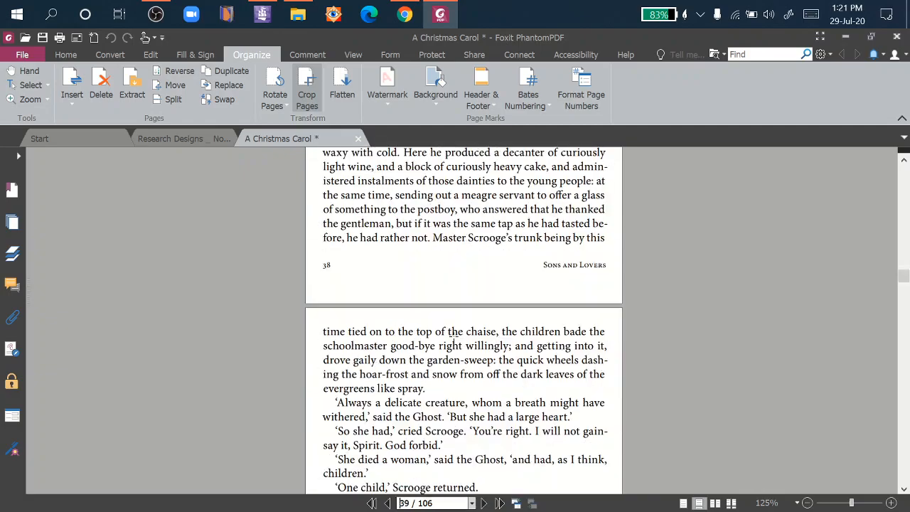
scroll("down", 3)
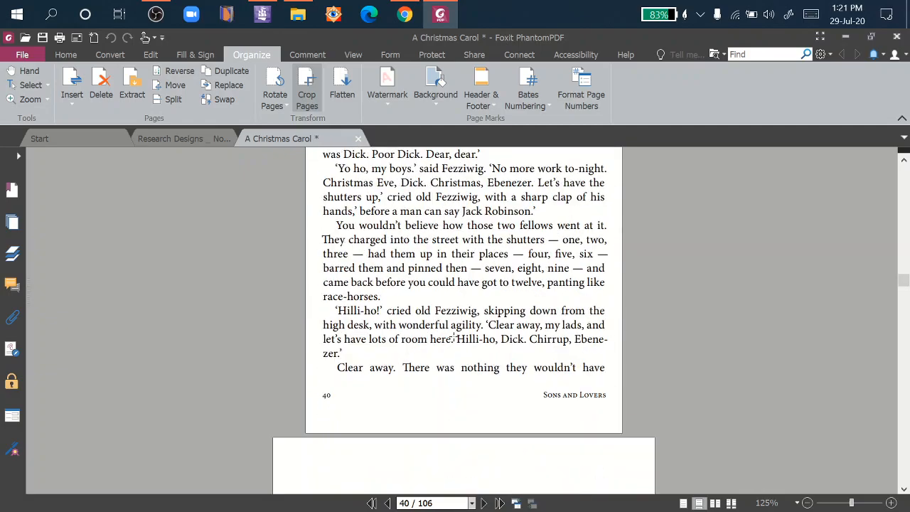
scroll("down", 3)
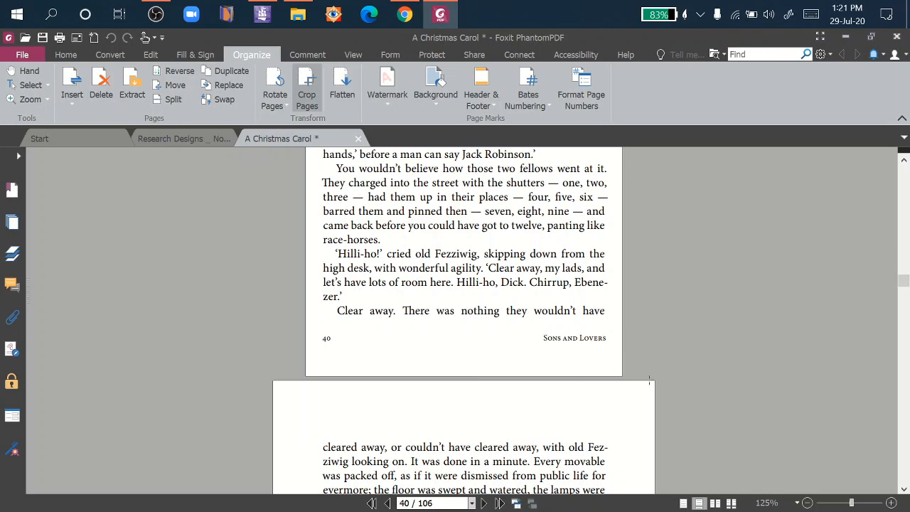
scroll("down", 3)
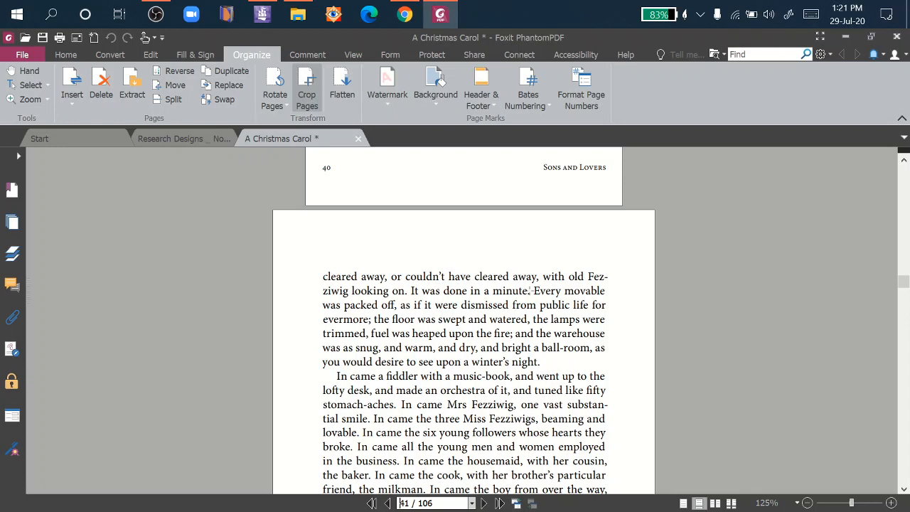
mouse_move(490, 266)
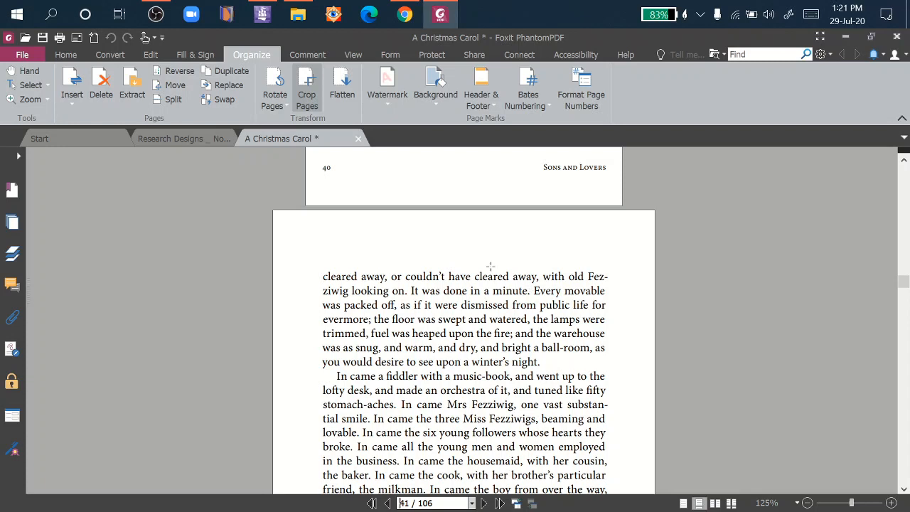
mouse_move(478, 274)
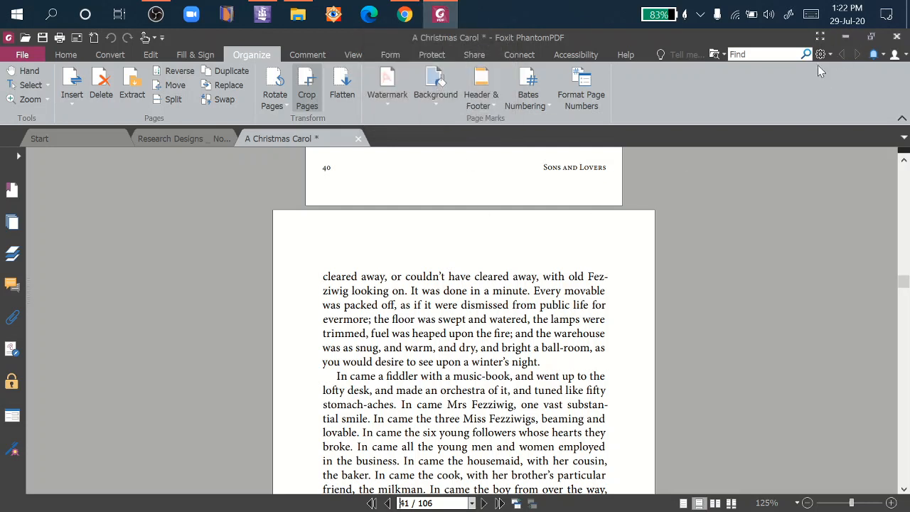
mouse_move(726, 179)
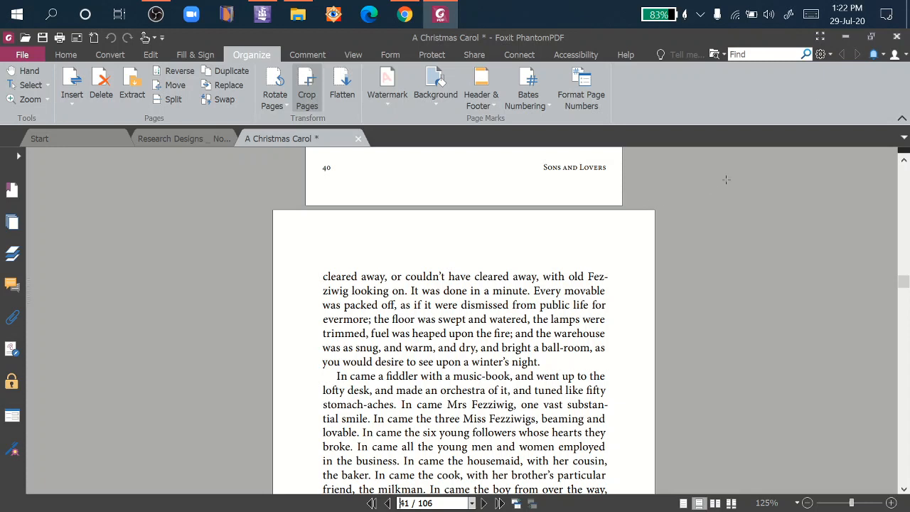
mouse_move(871, 37)
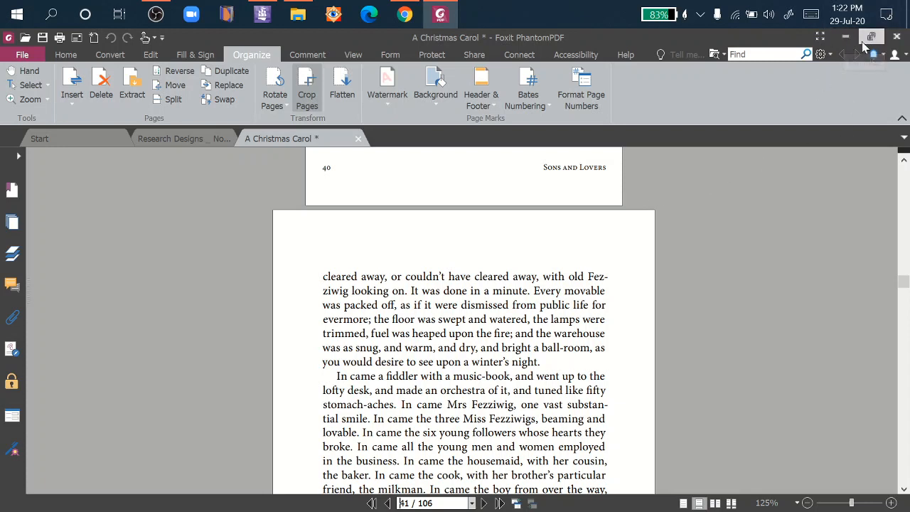
mouse_move(844, 37)
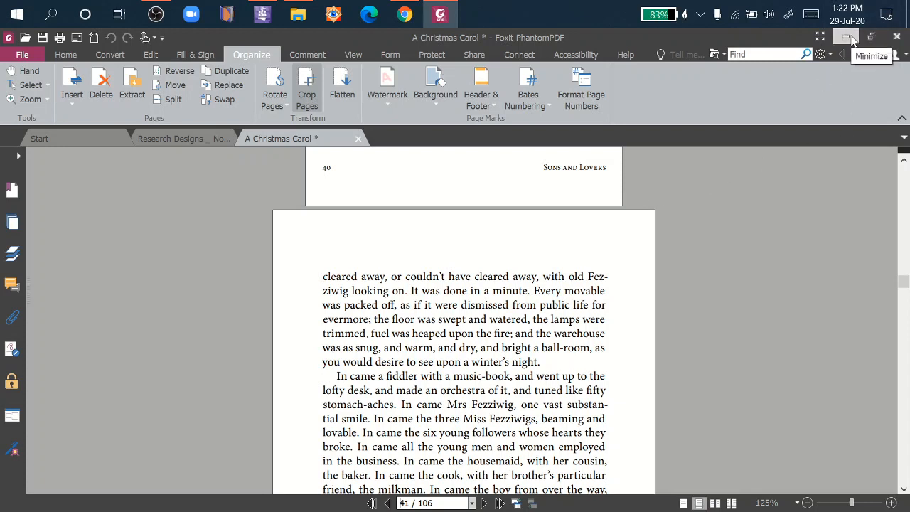
mouse_move(846, 37)
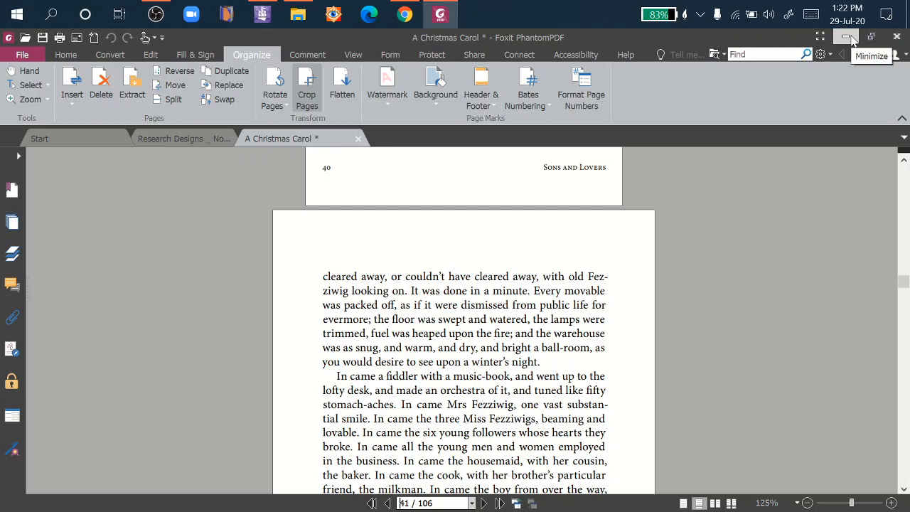
mouse_move(847, 37)
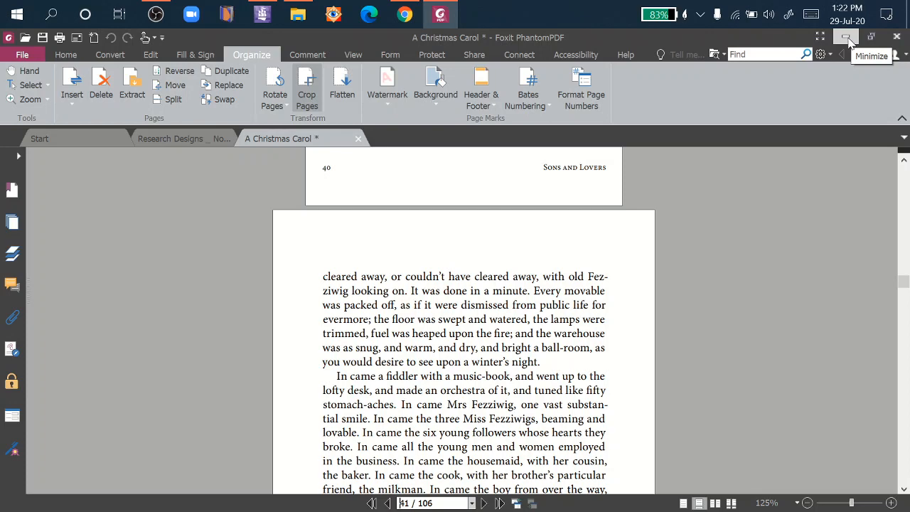